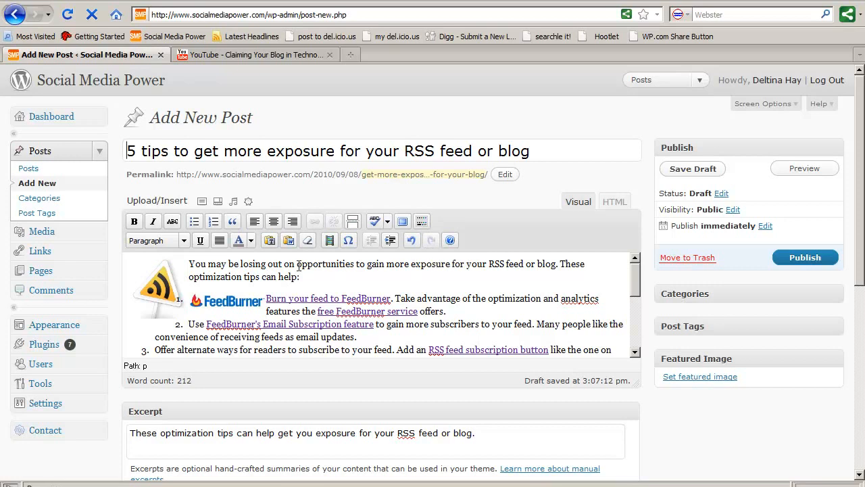
{"action": "mouse_move", "coordinate": [155, 286]}
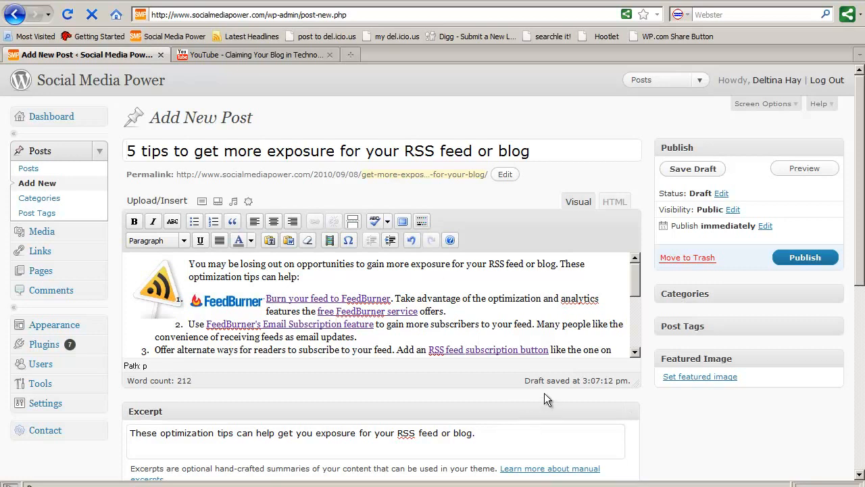
{"action": "mouse_move", "coordinate": [453, 406]}
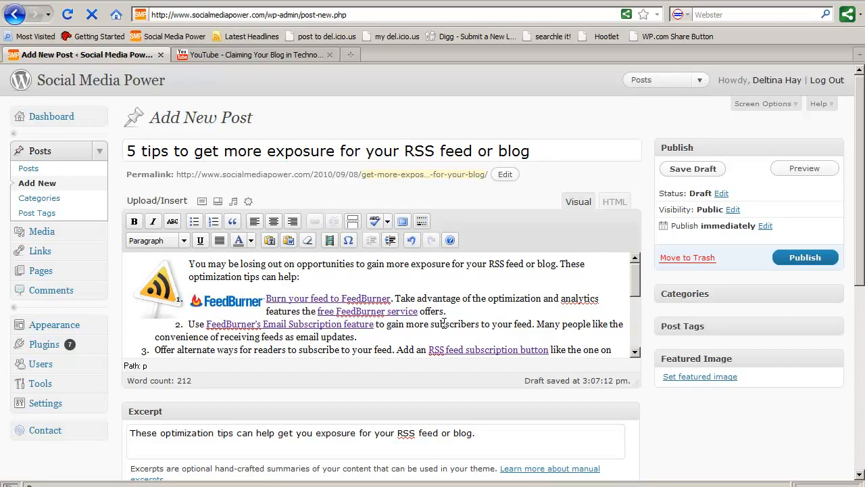
Set the post's permalink slug to 'more-exposure-for-your-blog'.
{"action": "left_click", "coordinate": [531, 150]}
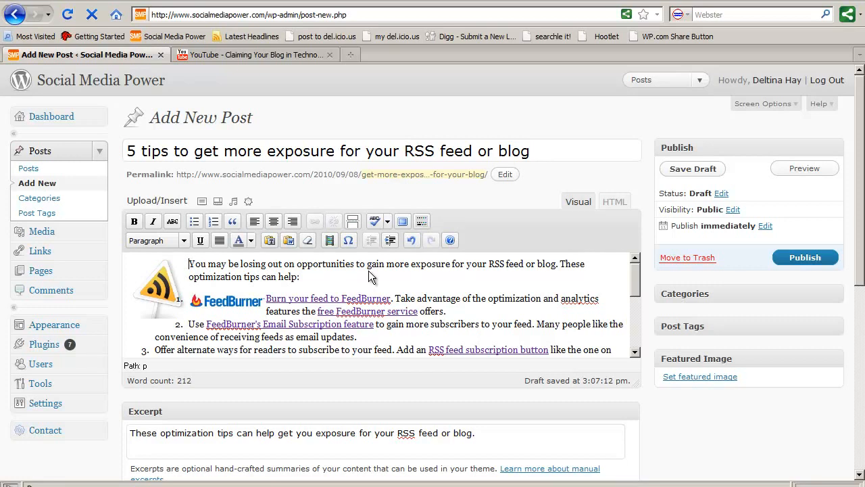
{"action": "mouse_move", "coordinate": [319, 280]}
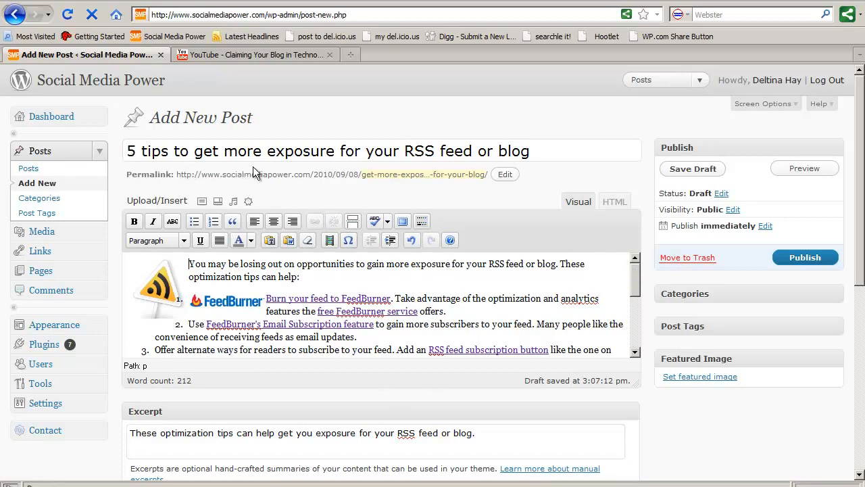
{"action": "mouse_move", "coordinate": [638, 275]}
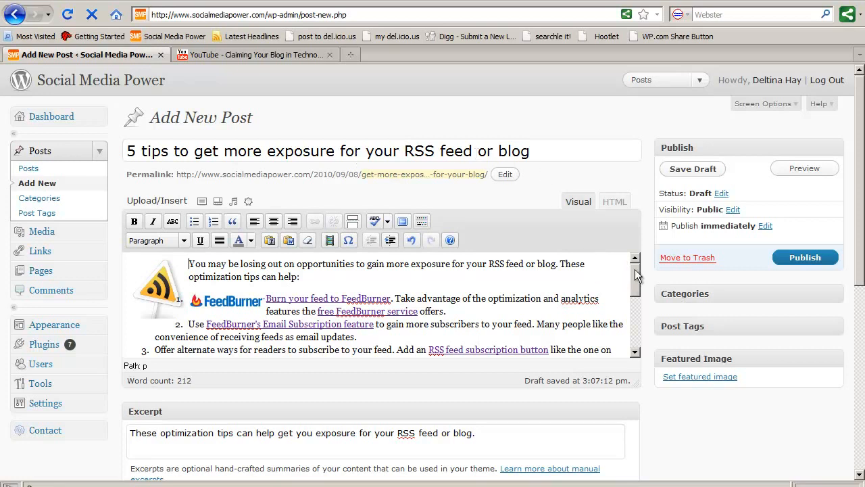
{"action": "scroll", "scroll_direction": "down", "scroll_amount": 3}
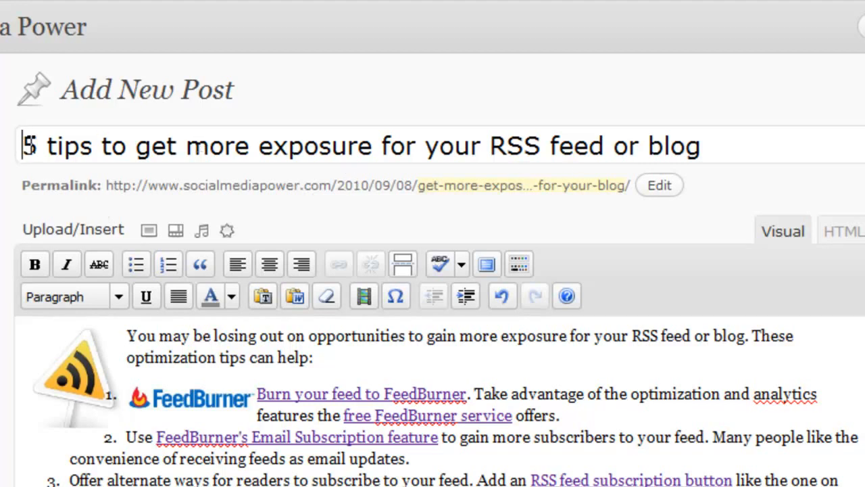
{"action": "left_click", "coordinate": [660, 184]}
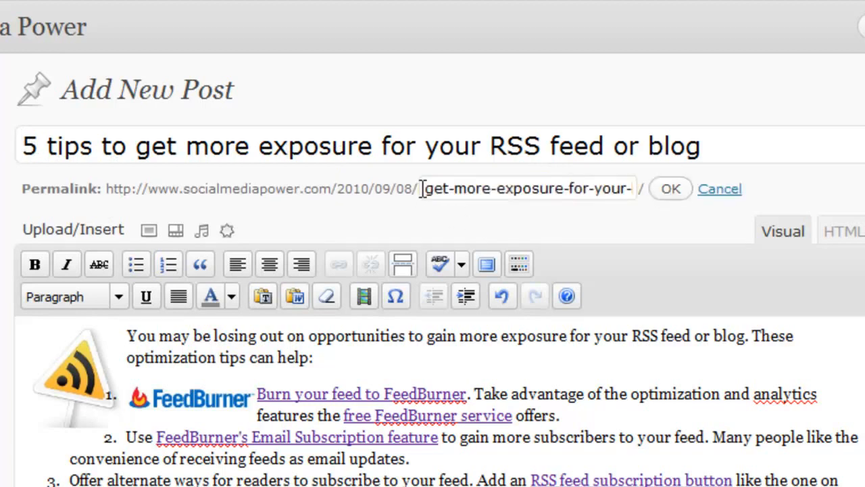
{"action": "type", "text": "more-exposure-for-your-blog"}
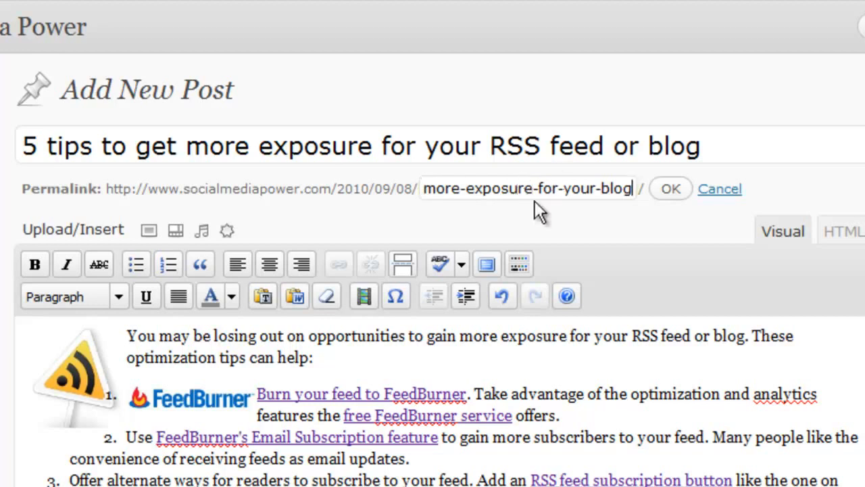
{"action": "mouse_move", "coordinate": [614, 224]}
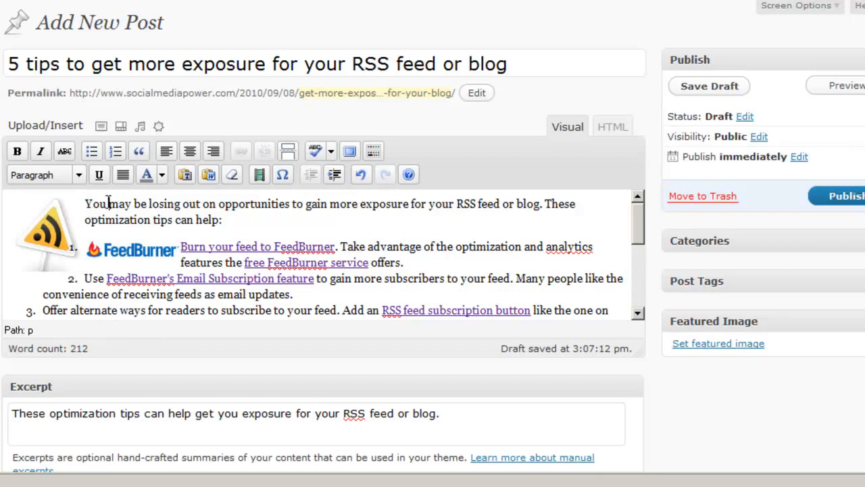
{"action": "mouse_move", "coordinate": [641, 220]}
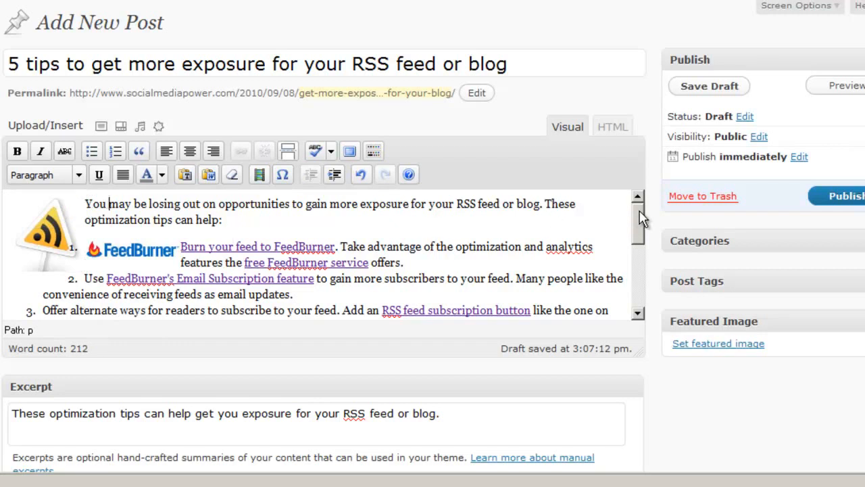
{"action": "scroll", "scroll_direction": "down", "scroll_amount": 3}
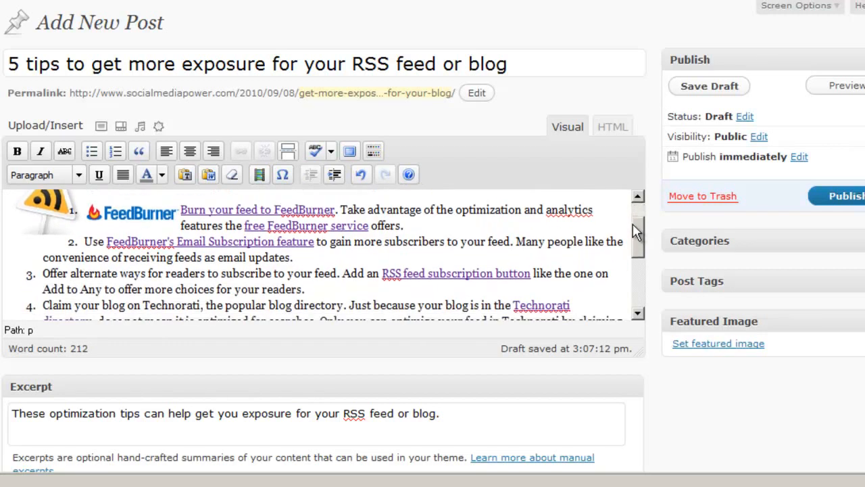
{"action": "scroll", "scroll_direction": "down", "scroll_amount": 3}
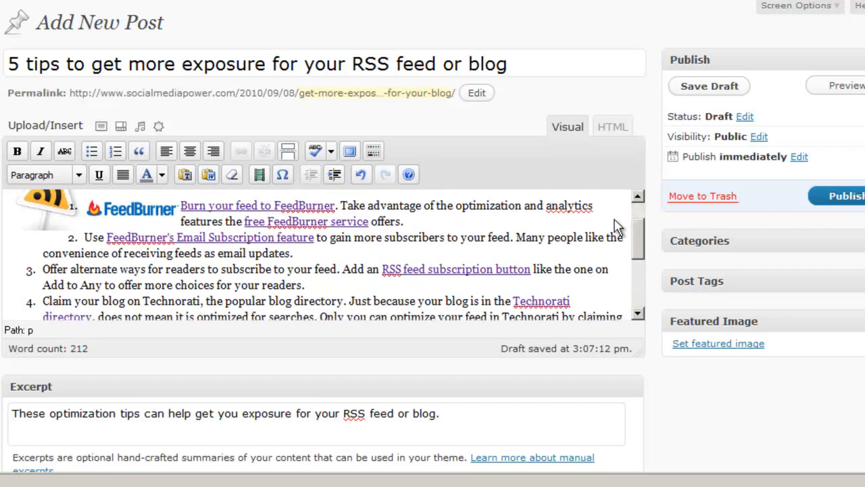
{"action": "mouse_move", "coordinate": [485, 211]}
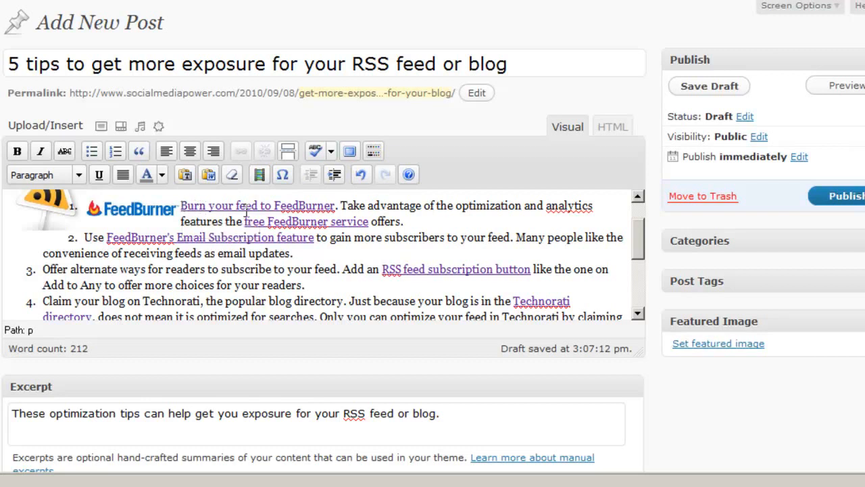
{"action": "mouse_move", "coordinate": [306, 221]}
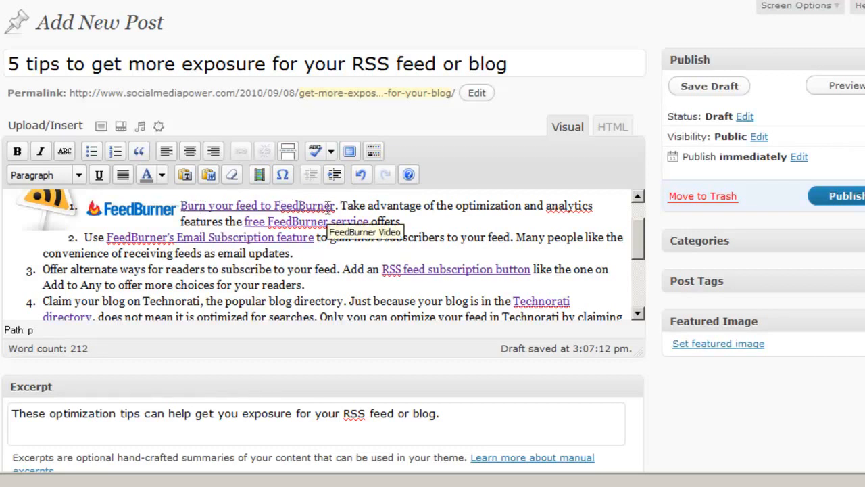
{"action": "mouse_move", "coordinate": [123, 249]}
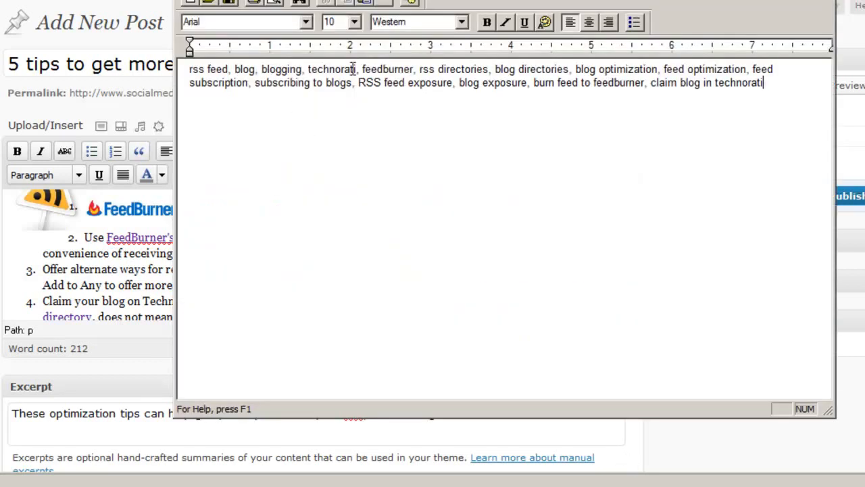
{"action": "mouse_move", "coordinate": [548, 110]}
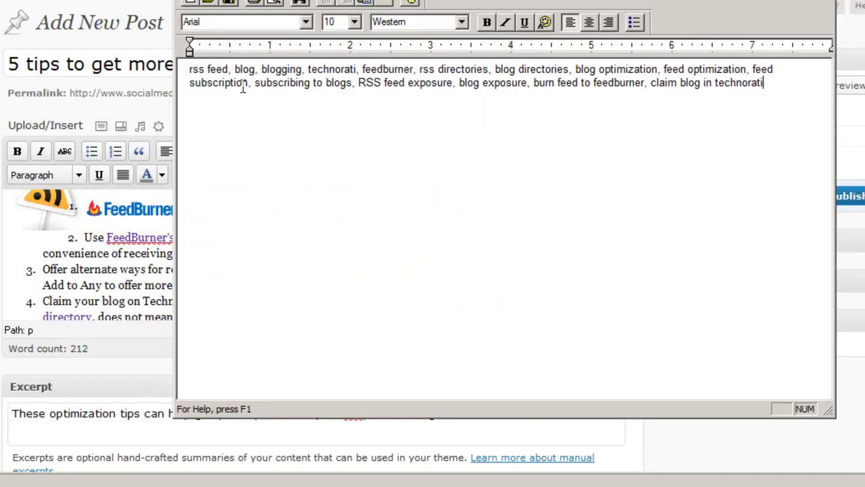
{"action": "mouse_move", "coordinate": [606, 41]}
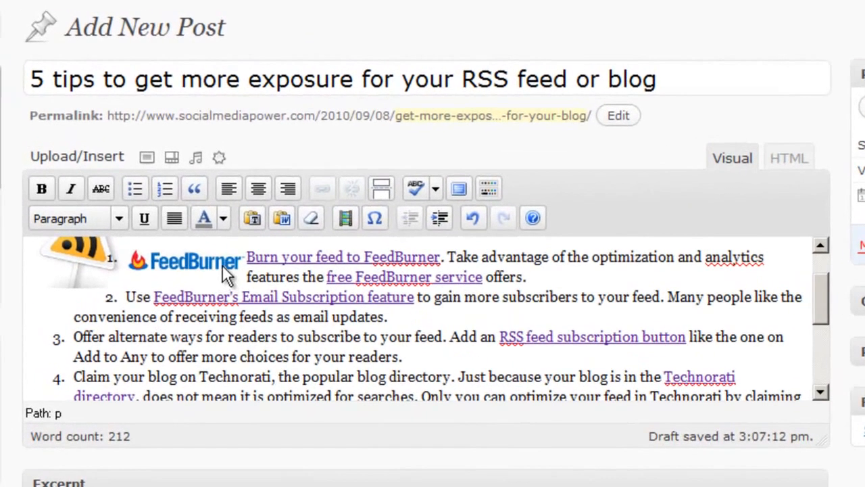
{"action": "mouse_move", "coordinate": [155, 298]}
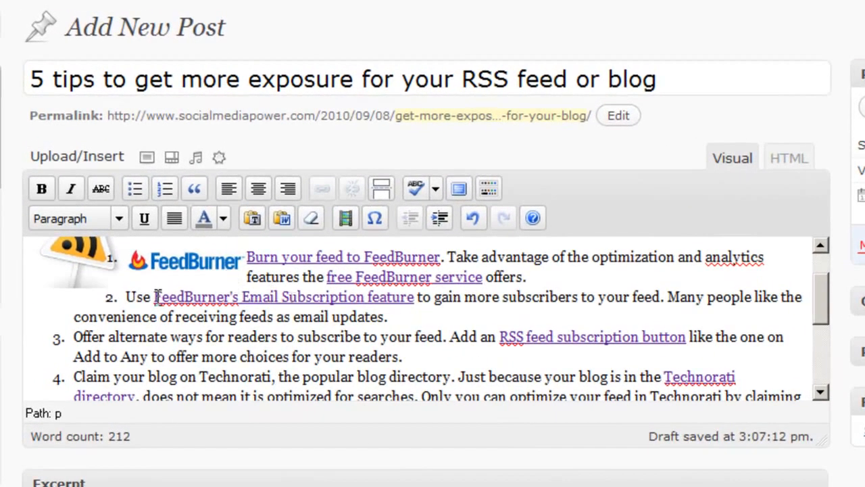
Review the existing FeedBurner Email Subscription link's details without changing them.
{"action": "left_click", "coordinate": [155, 298]}
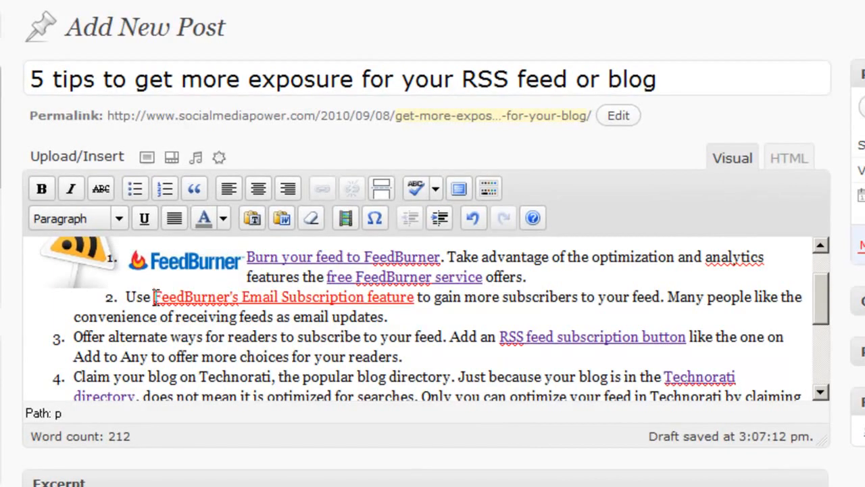
{"action": "left_click_drag", "start_coordinate": [154, 296], "coordinate": [289, 296]}
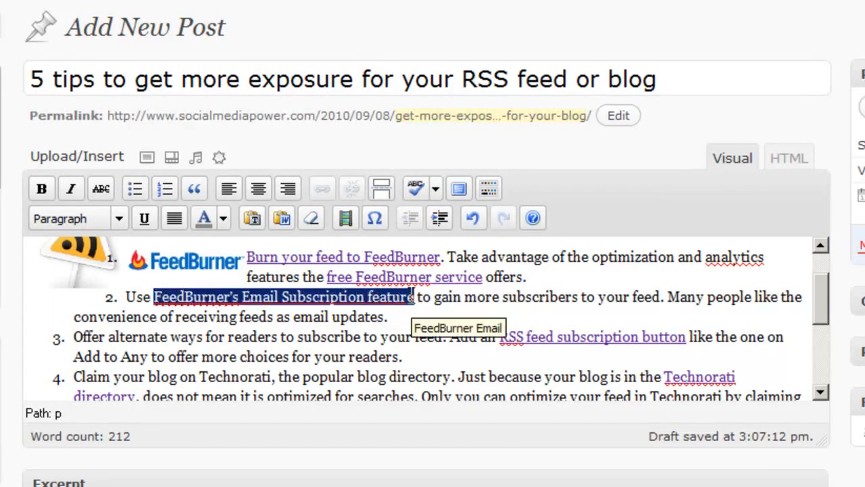
{"action": "left_click", "coordinate": [322, 190]}
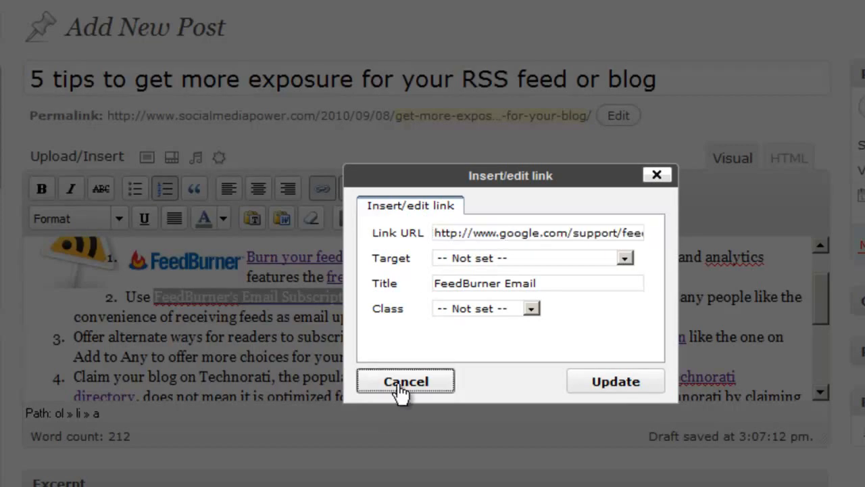
{"action": "left_click", "coordinate": [405, 382]}
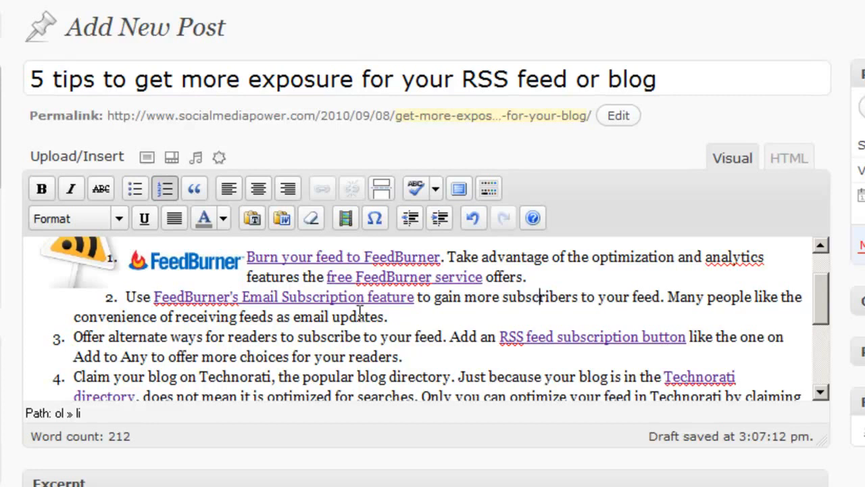
{"action": "scroll", "scroll_direction": "down", "scroll_amount": 3}
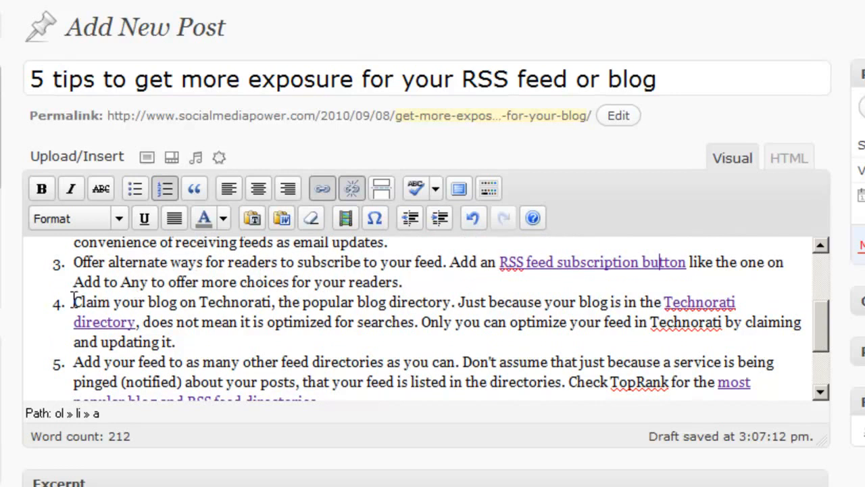
Begin a link on 'Claim your blog on Technorati' with the Link URL field ready.
{"action": "double_click", "coordinate": [92, 301]}
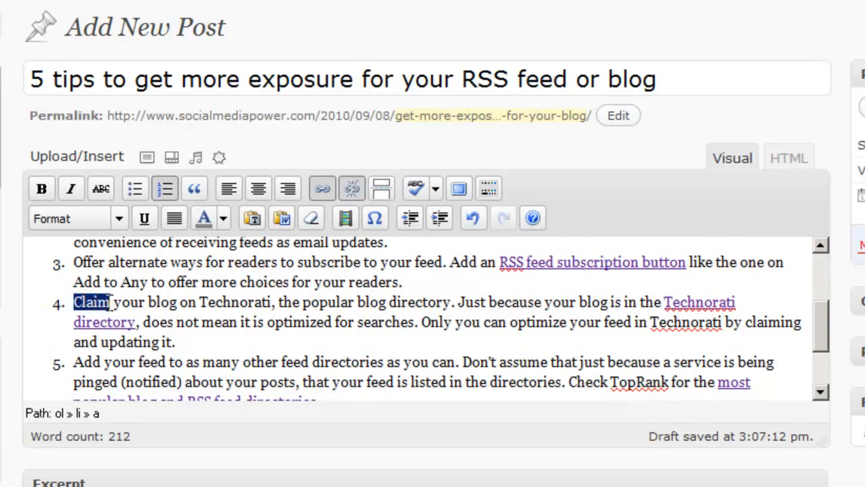
{"action": "left_click_drag", "start_coordinate": [92, 301], "coordinate": [241, 301]}
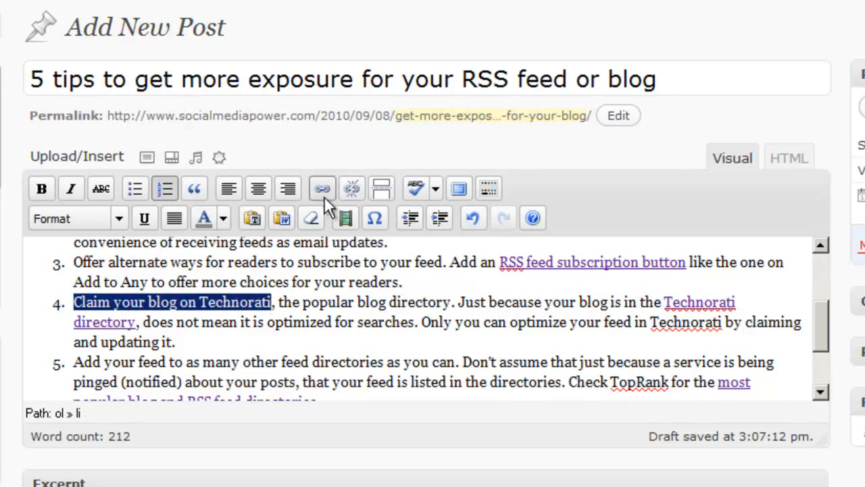
{"action": "left_click", "coordinate": [322, 188]}
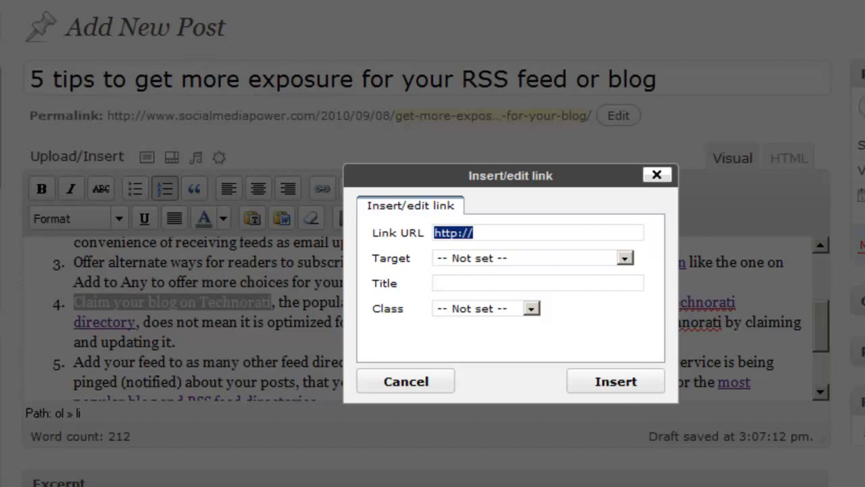
{"action": "left_click", "coordinate": [223, 16]}
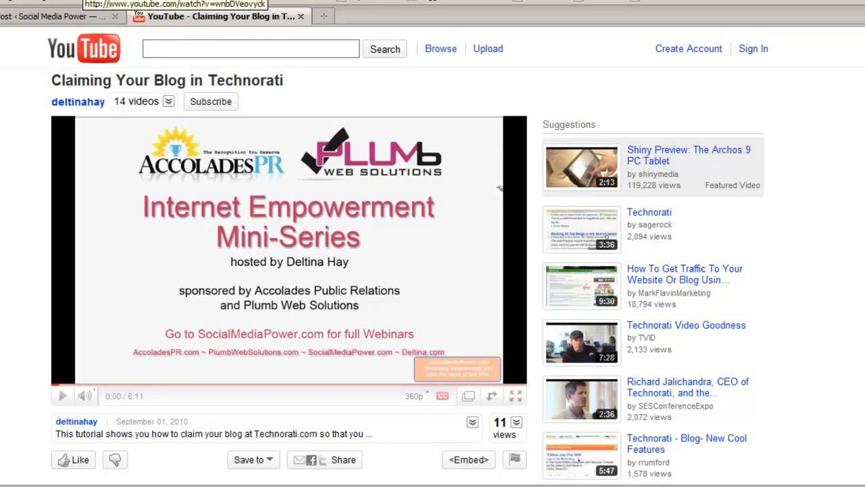
{"action": "mouse_move", "coordinate": [254, 460]}
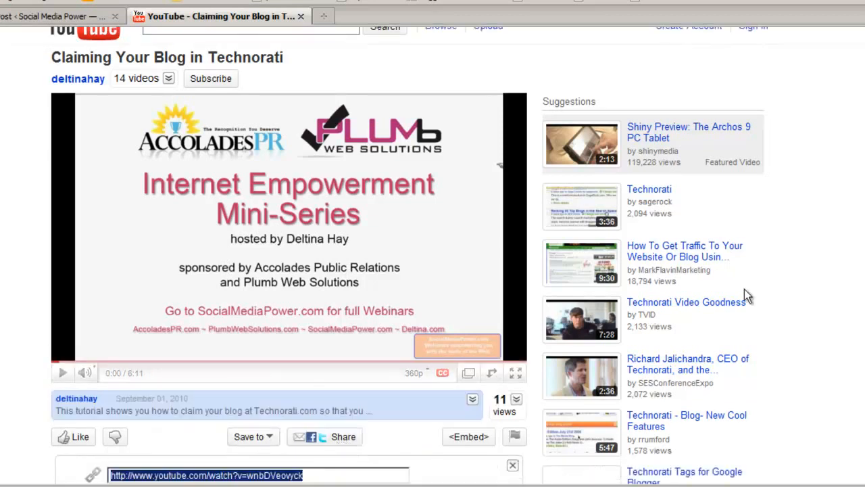
Copy the share URL of the 'Claiming Your Blog in Technorati' YouTube video.
{"action": "scroll", "scroll_direction": "down", "scroll_amount": 3}
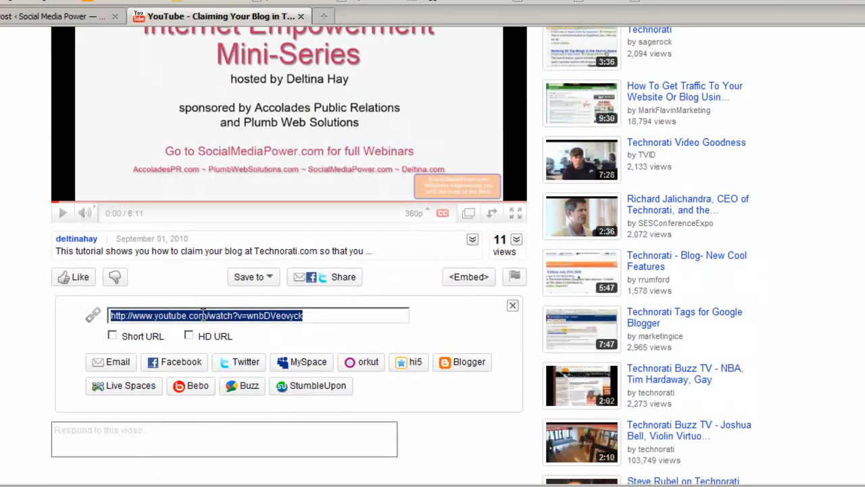
{"action": "right_click", "coordinate": [203, 315]}
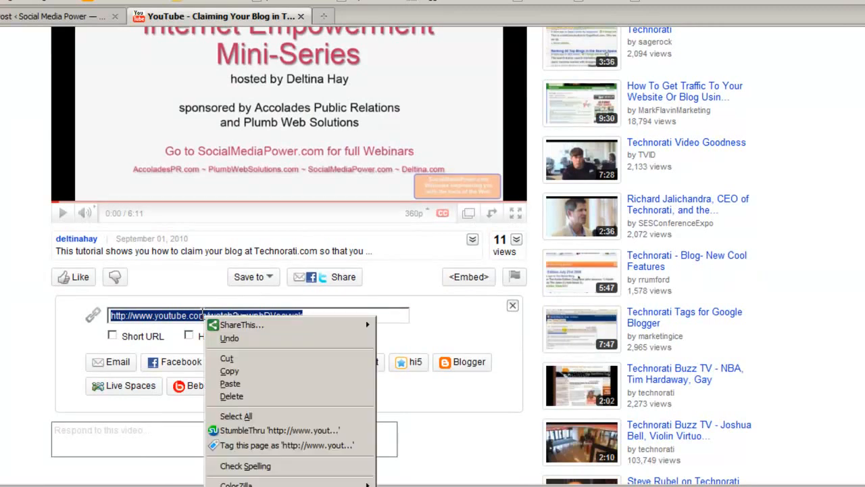
{"action": "left_click", "coordinate": [233, 335]}
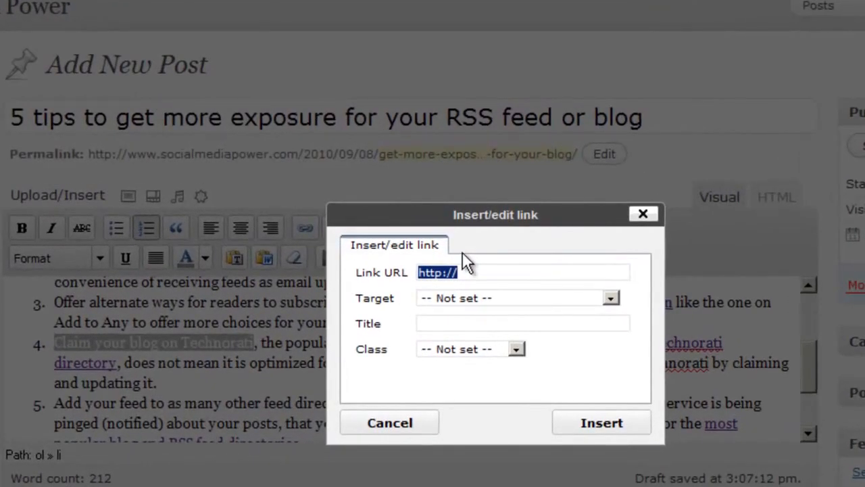
Paste the YouTube URL, title it 'Claiming Your Blog on Technorati', and insert the link.
{"action": "type", "text": "http://www.youtube.com/watch?v=w"}
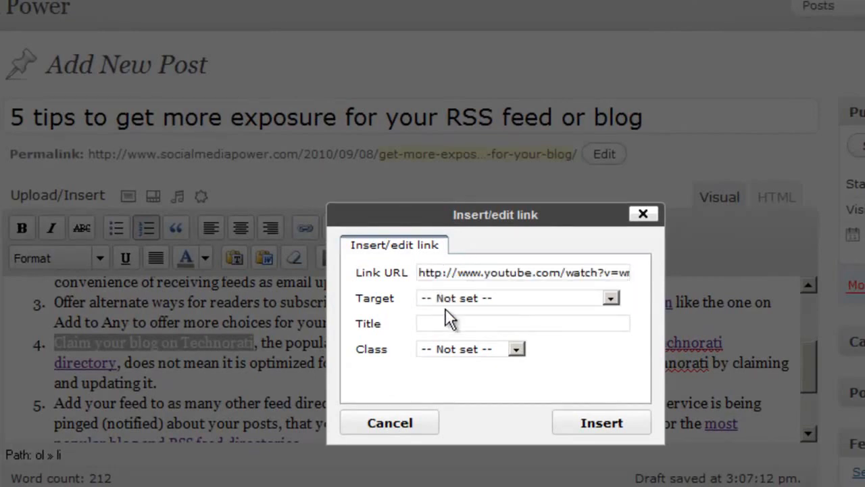
{"action": "left_click", "coordinate": [522, 323]}
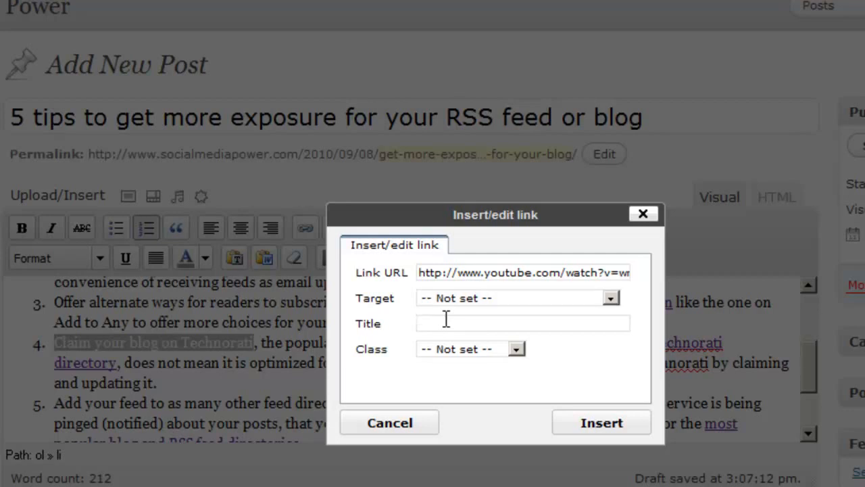
{"action": "mouse_move", "coordinate": [446, 322]}
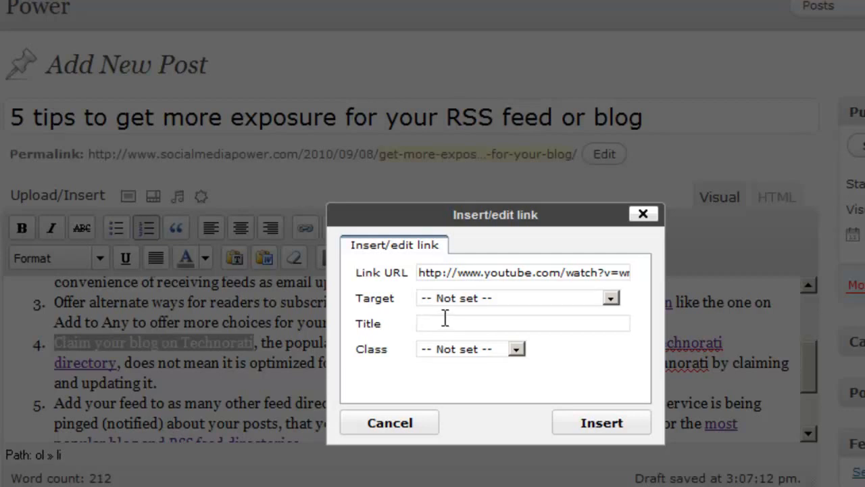
{"action": "type", "text": "c"}
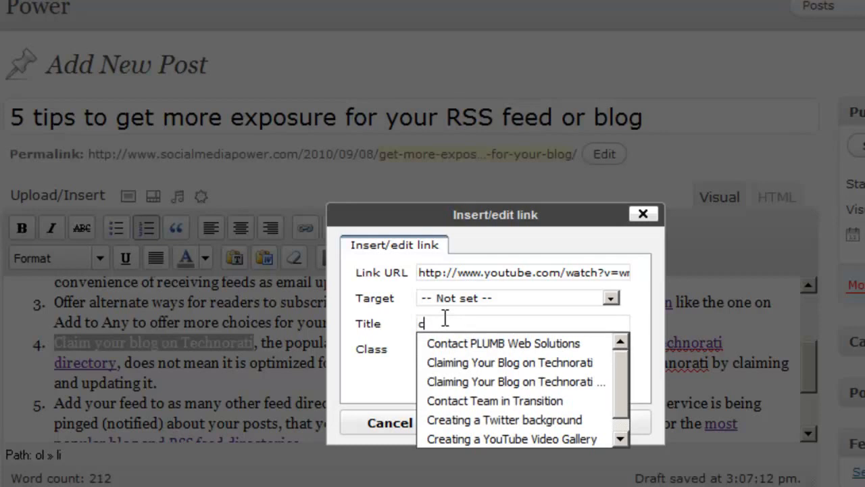
{"action": "left_click", "coordinate": [508, 363]}
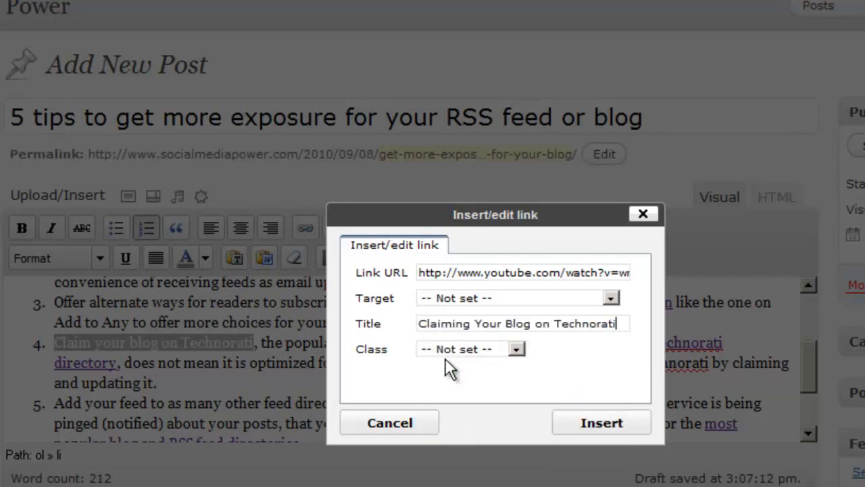
{"action": "mouse_move", "coordinate": [98, 347]}
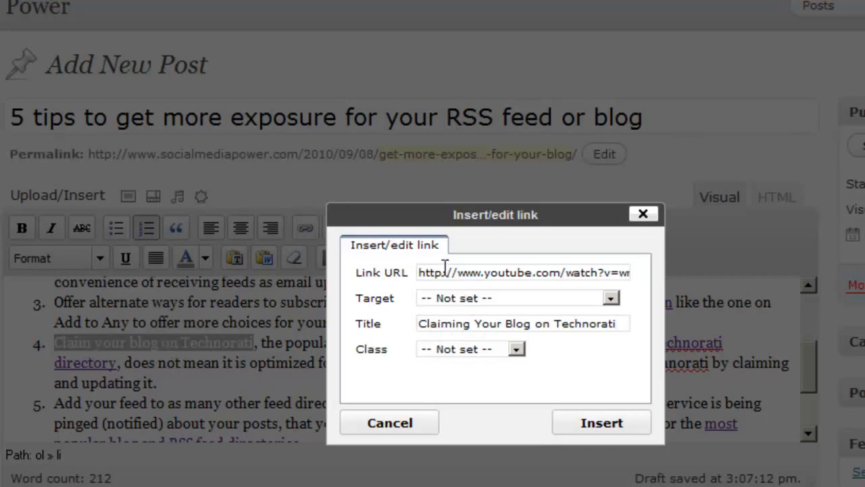
{"action": "mouse_move", "coordinate": [580, 390]}
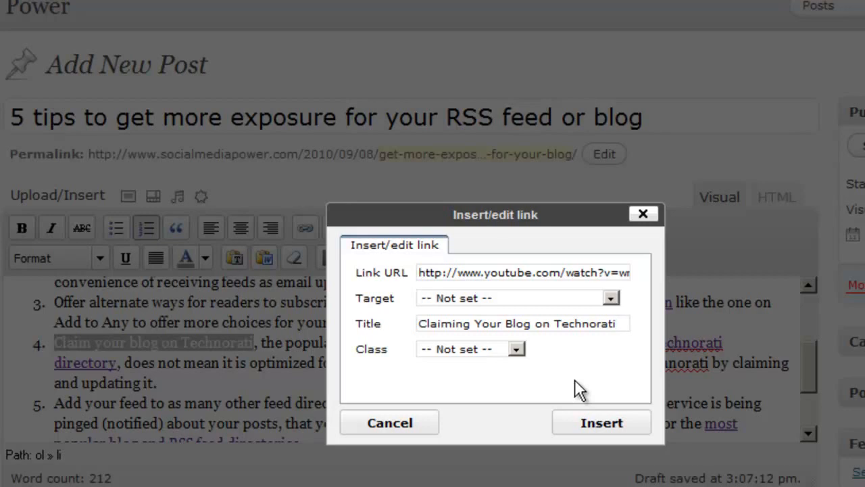
{"action": "left_click", "coordinate": [521, 323]}
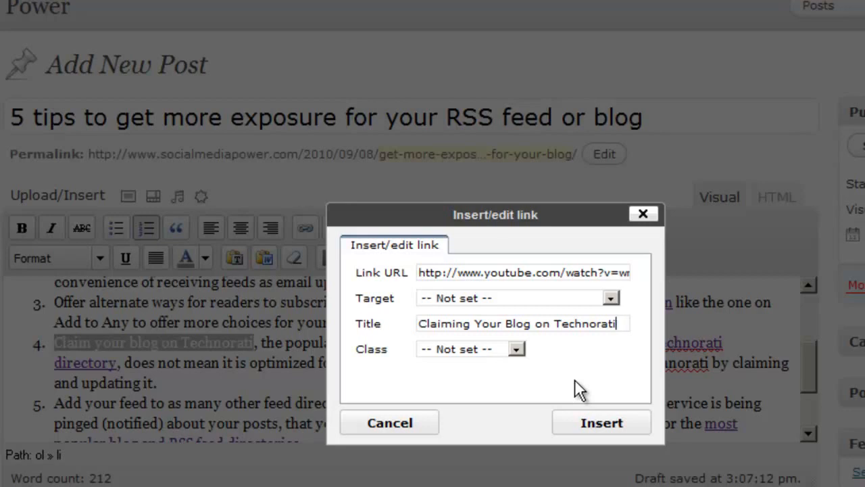
{"action": "mouse_move", "coordinate": [600, 422]}
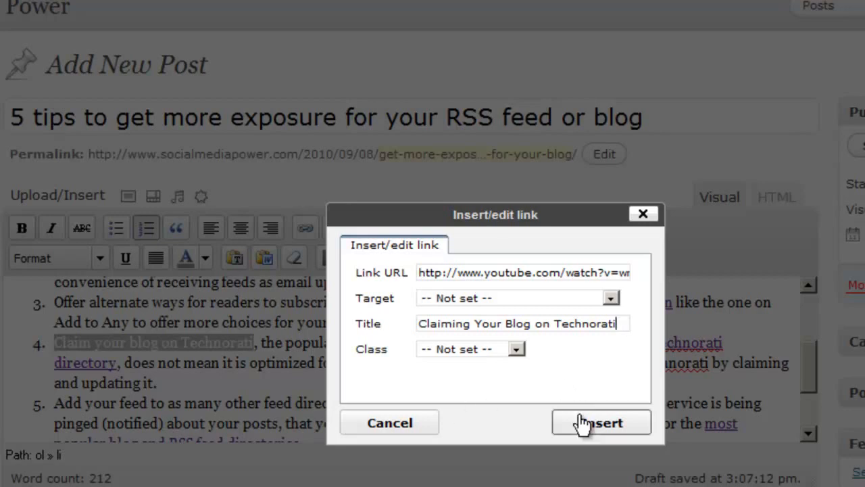
{"action": "left_click", "coordinate": [600, 422]}
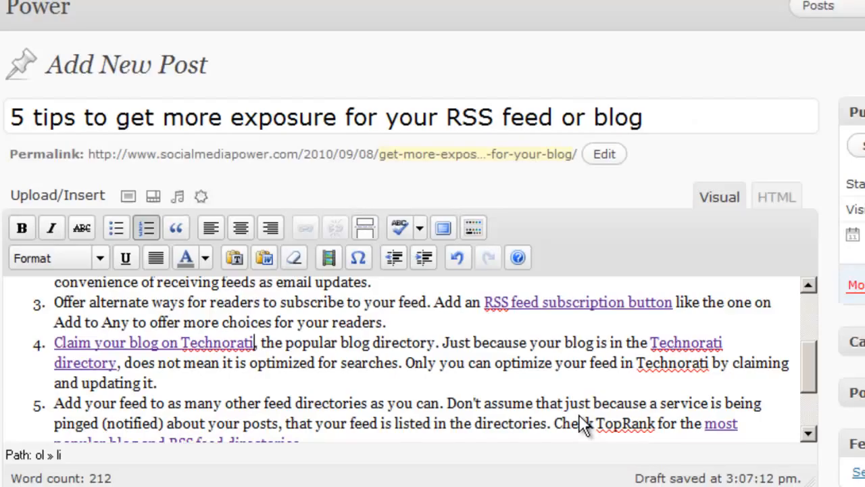
{"action": "mouse_move", "coordinate": [335, 358]}
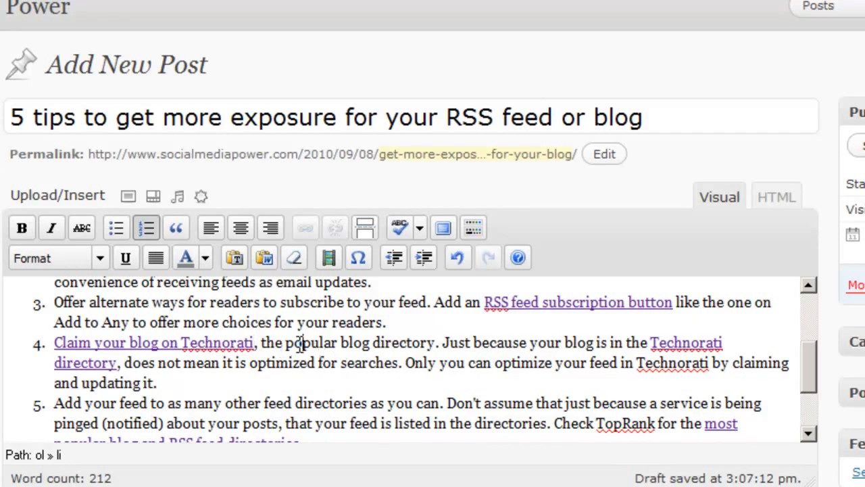
{"action": "mouse_move", "coordinate": [465, 349]}
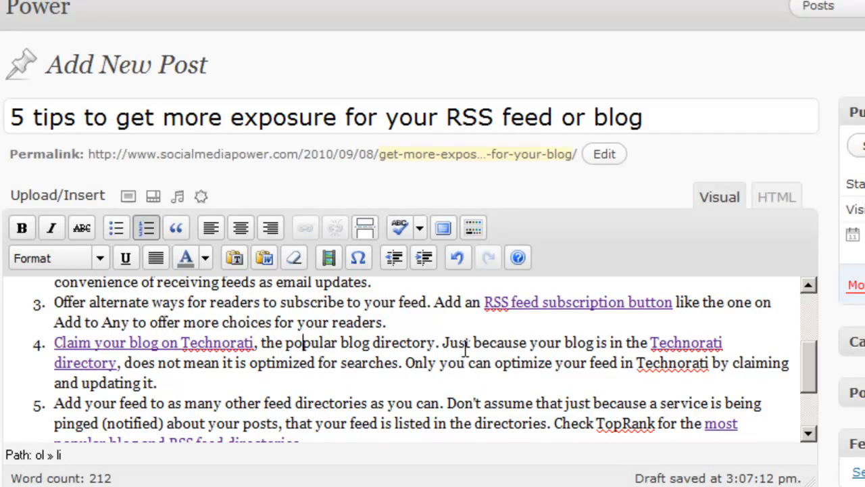
{"action": "mouse_move", "coordinate": [592, 340]}
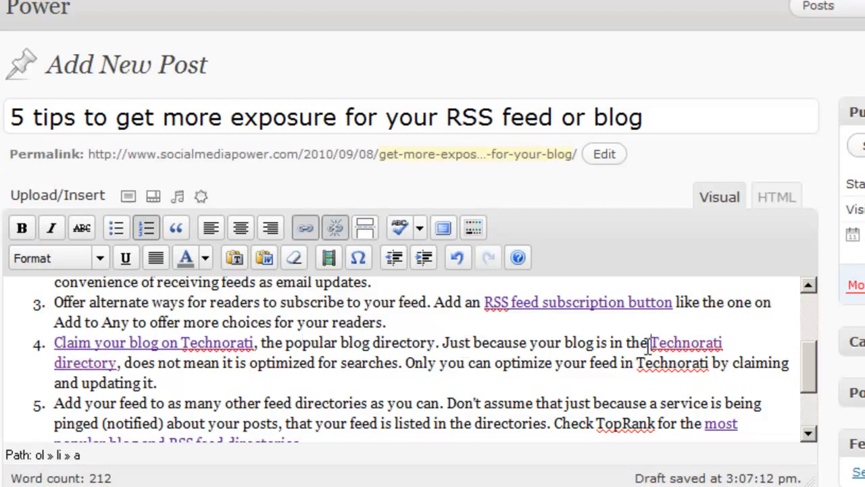
{"action": "mouse_move", "coordinate": [295, 241]}
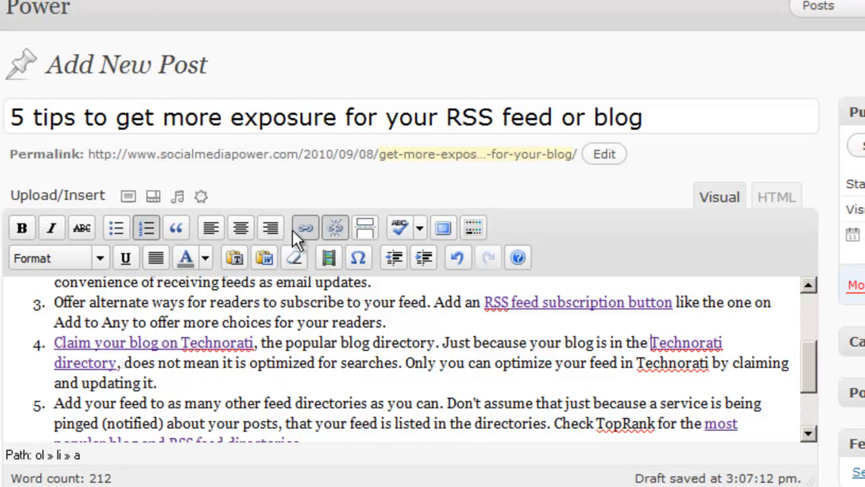
{"action": "mouse_move", "coordinate": [811, 365]}
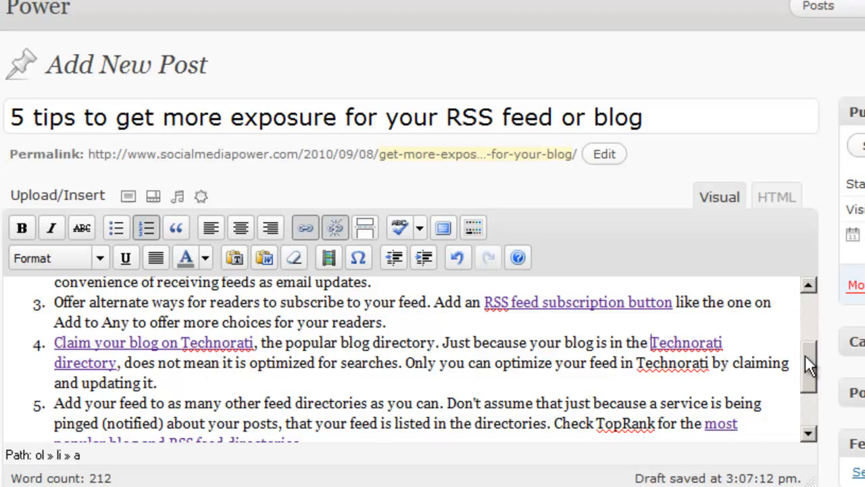
{"action": "scroll", "scroll_direction": "down", "scroll_amount": 3}
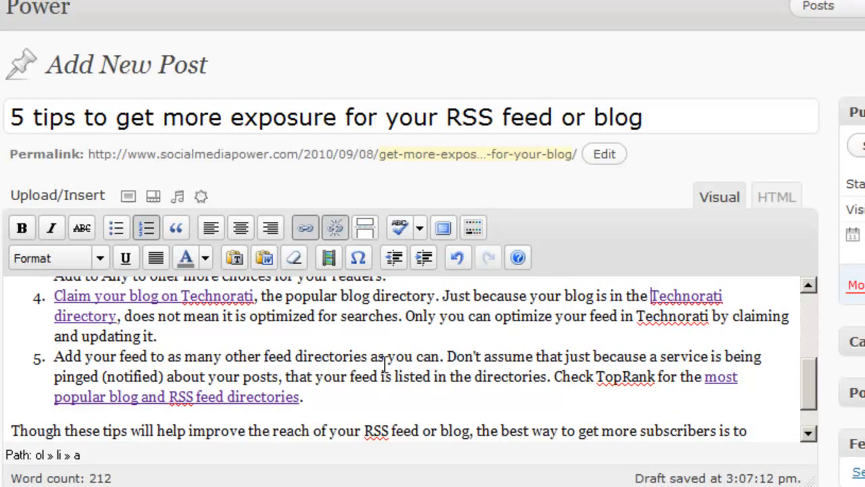
{"action": "mouse_move", "coordinate": [425, 365]}
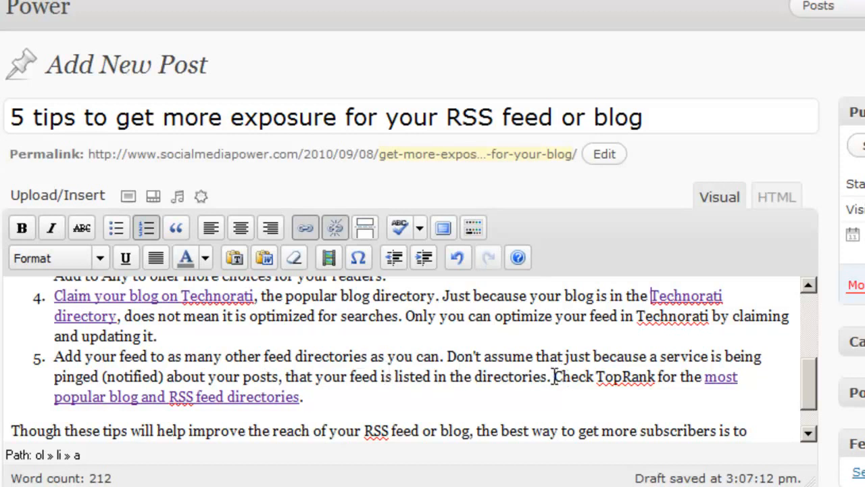
{"action": "mouse_move", "coordinate": [332, 399]}
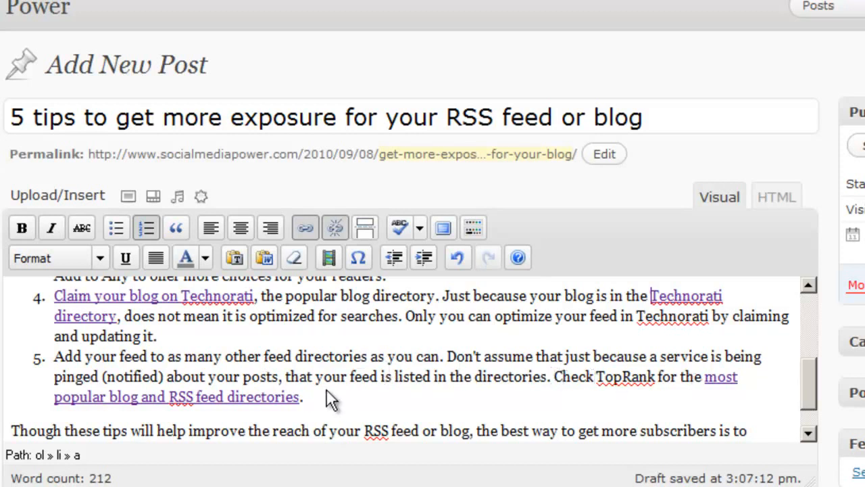
{"action": "mouse_move", "coordinate": [292, 399]}
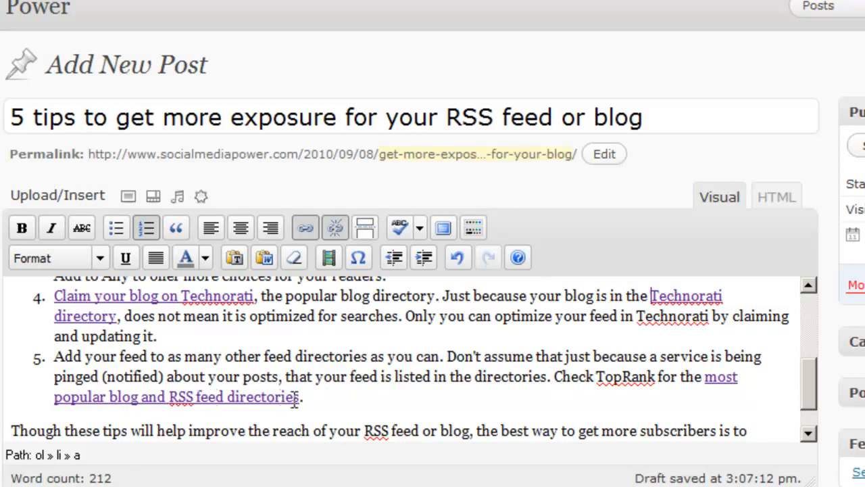
{"action": "mouse_move", "coordinate": [704, 379]}
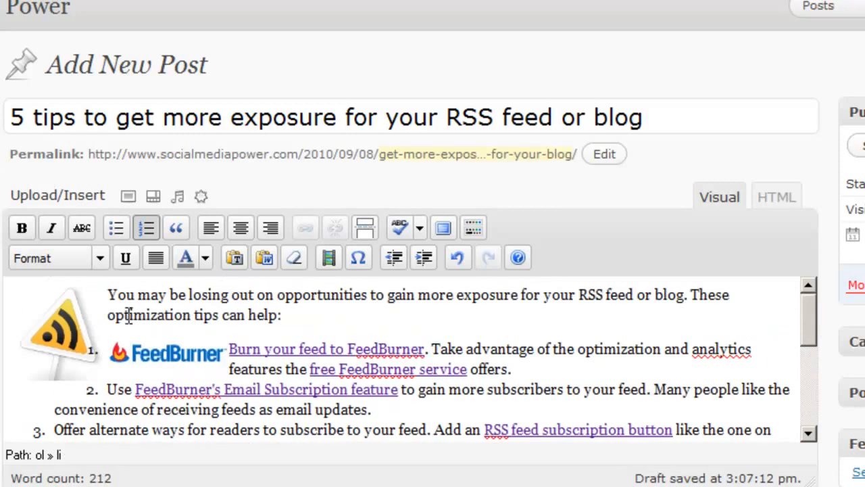
{"action": "mouse_move", "coordinate": [808, 322]}
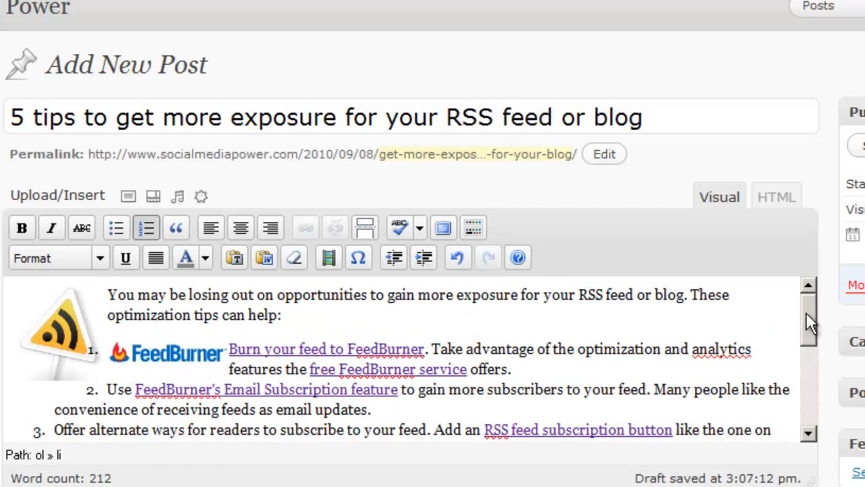
{"action": "mouse_move", "coordinate": [52, 308]}
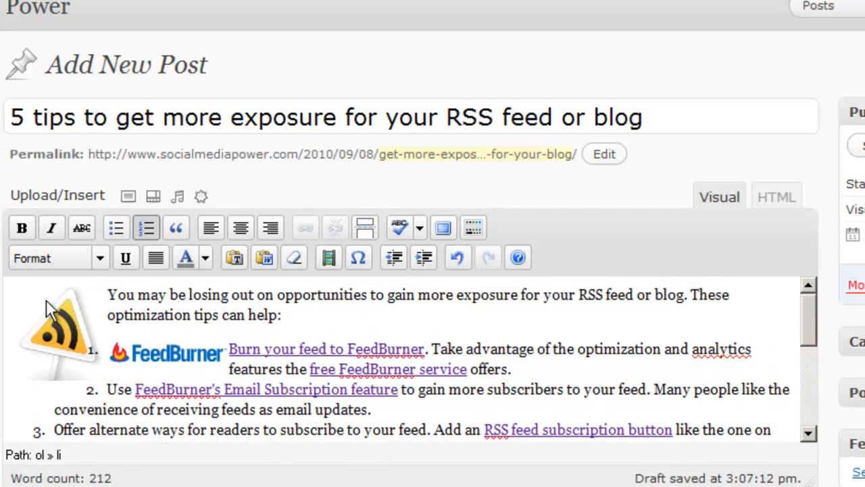
{"action": "mouse_move", "coordinate": [611, 333]}
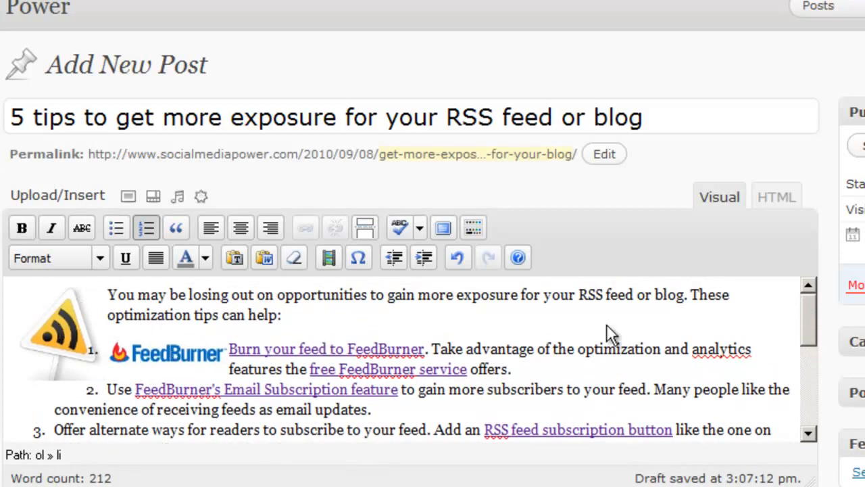
Insert the Technorati Logo from the Media Library, right-aligned, full size, alt text 'Technorati'.
{"action": "scroll", "scroll_direction": "down", "scroll_amount": 3}
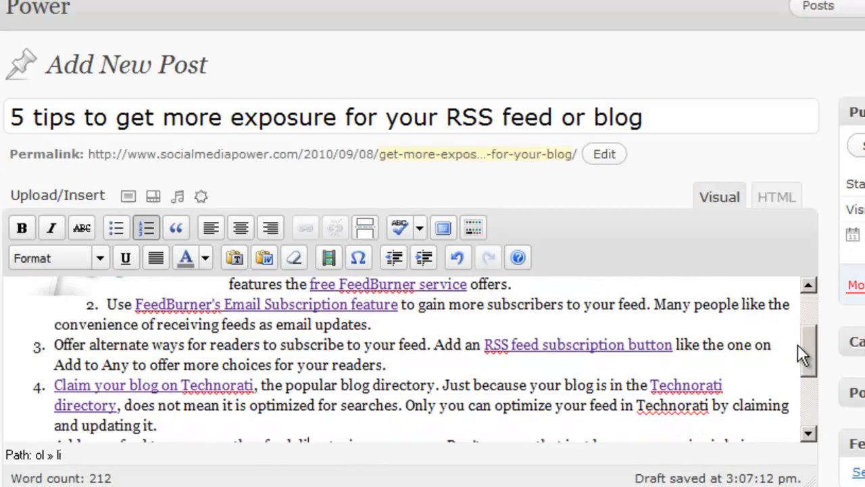
{"action": "scroll", "scroll_direction": "down", "scroll_amount": 3}
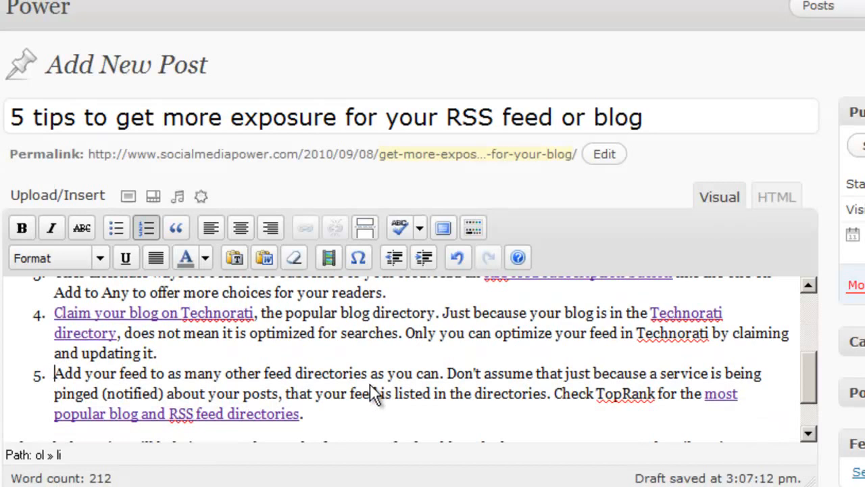
{"action": "mouse_move", "coordinate": [47, 183]}
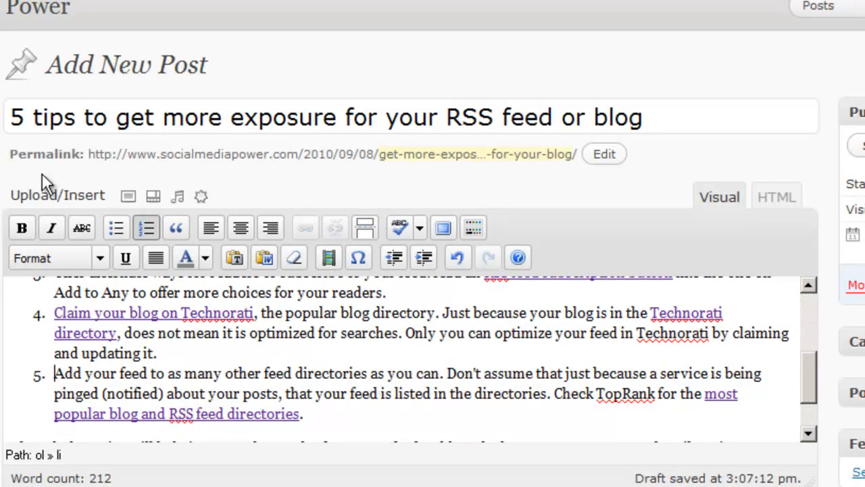
{"action": "mouse_move", "coordinate": [127, 196]}
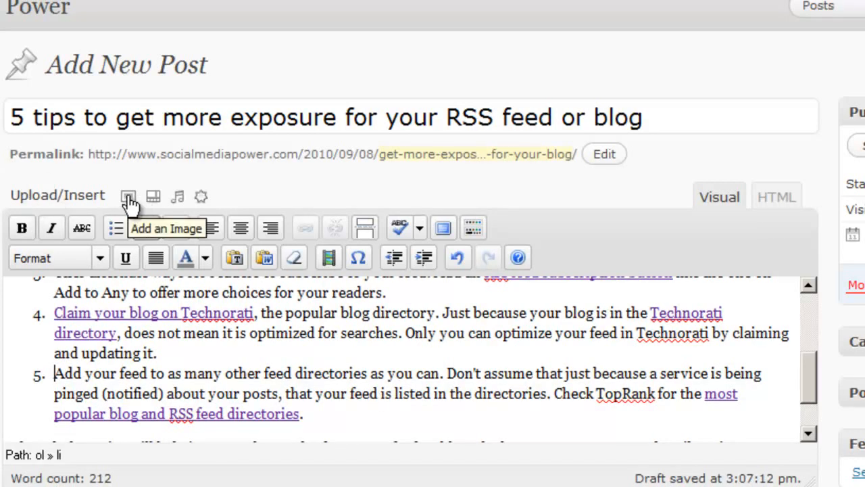
{"action": "left_click", "coordinate": [127, 196]}
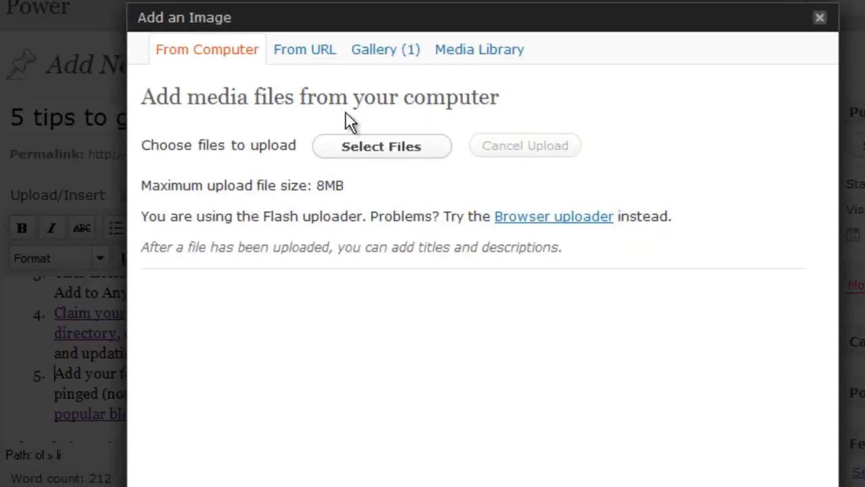
{"action": "mouse_move", "coordinate": [647, 111]}
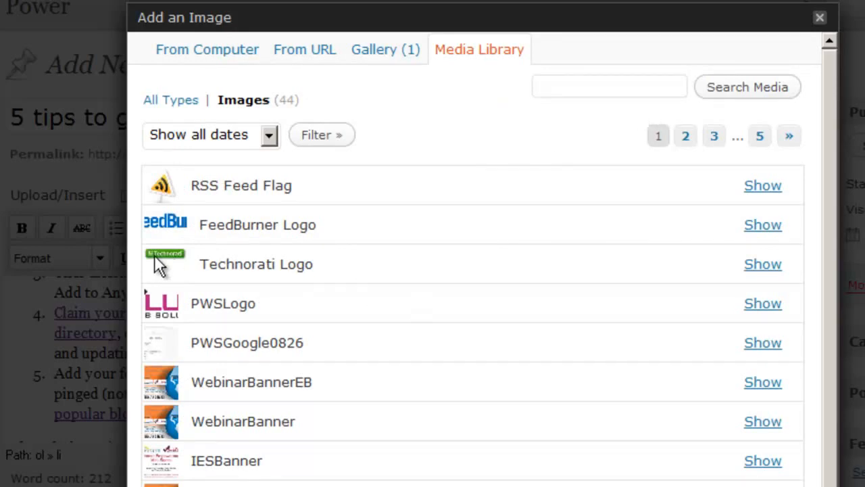
{"action": "left_click", "coordinate": [762, 264]}
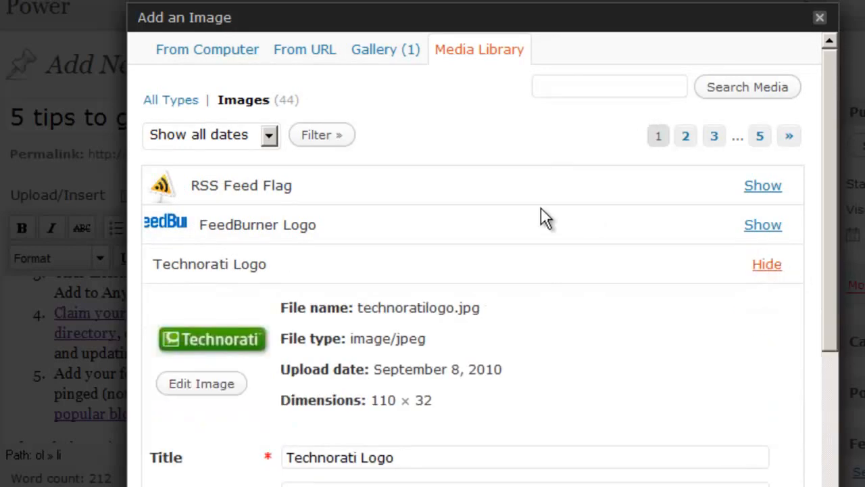
{"action": "scroll", "scroll_direction": "down", "scroll_amount": 3}
{"action": "type", "text": "Technorati"}
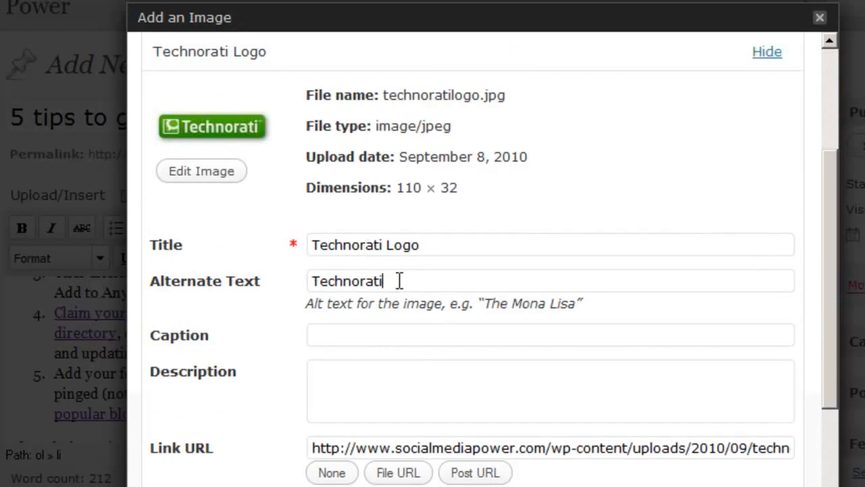
{"action": "scroll", "scroll_direction": "down", "scroll_amount": 3}
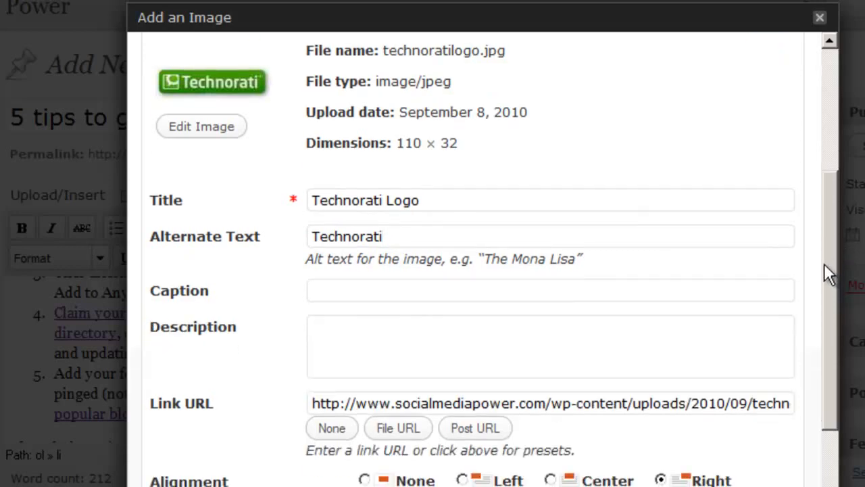
{"action": "scroll", "scroll_direction": "down", "scroll_amount": 3}
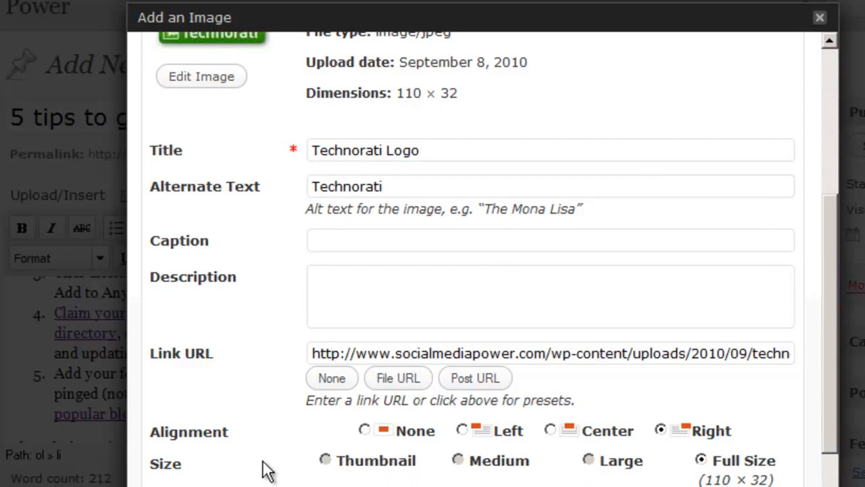
{"action": "left_click", "coordinate": [381, 186]}
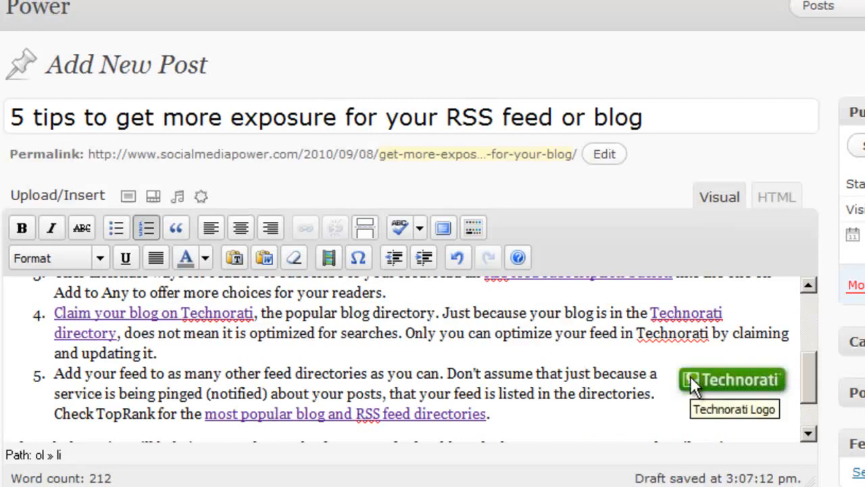
{"action": "left_click", "coordinate": [730, 379]}
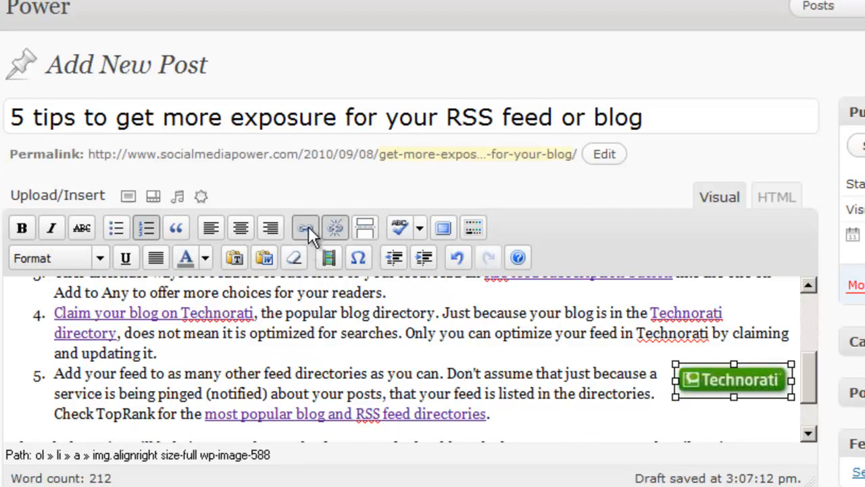
{"action": "mouse_move", "coordinate": [305, 227]}
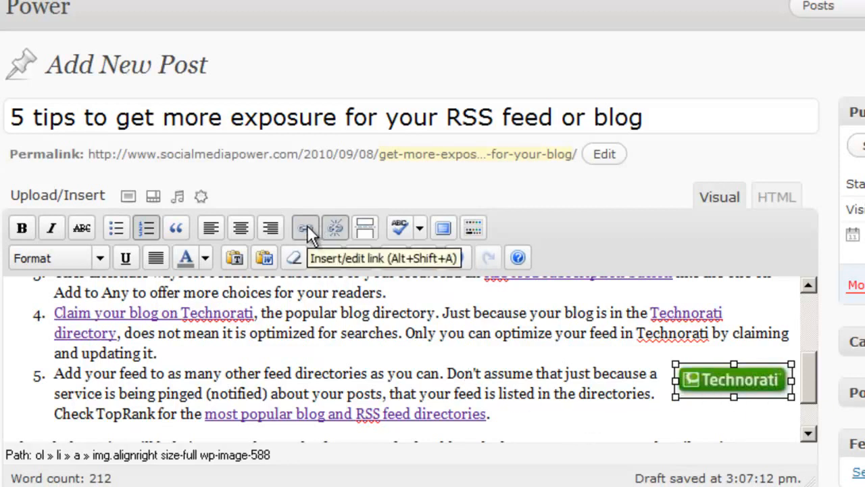
{"action": "left_click", "coordinate": [305, 227]}
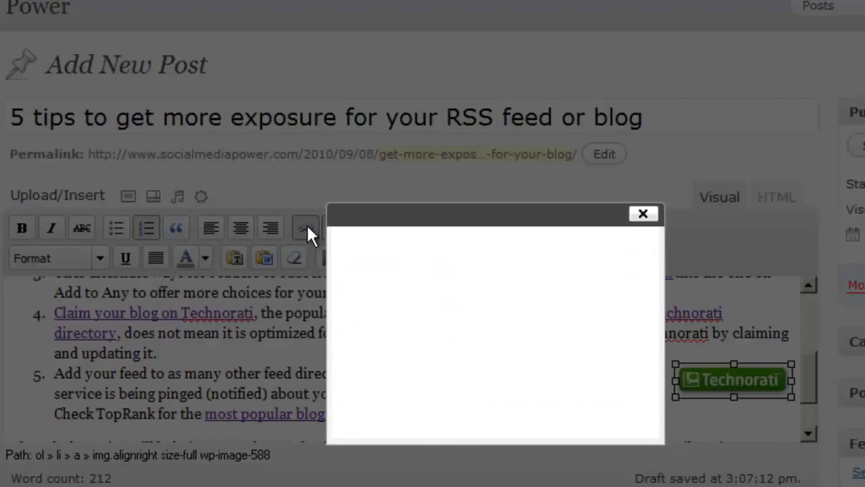
{"action": "left_click", "coordinate": [305, 227]}
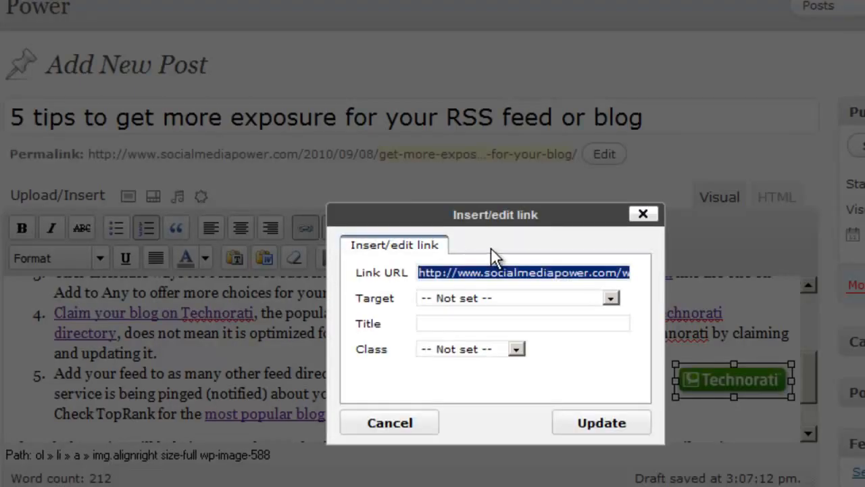
{"action": "type", "text": "http:t"}
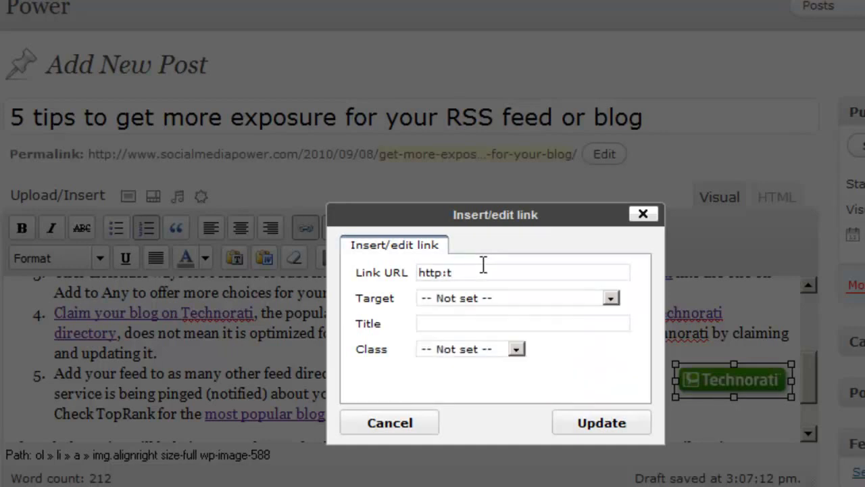
{"action": "type", "text": "//technorati.com"}
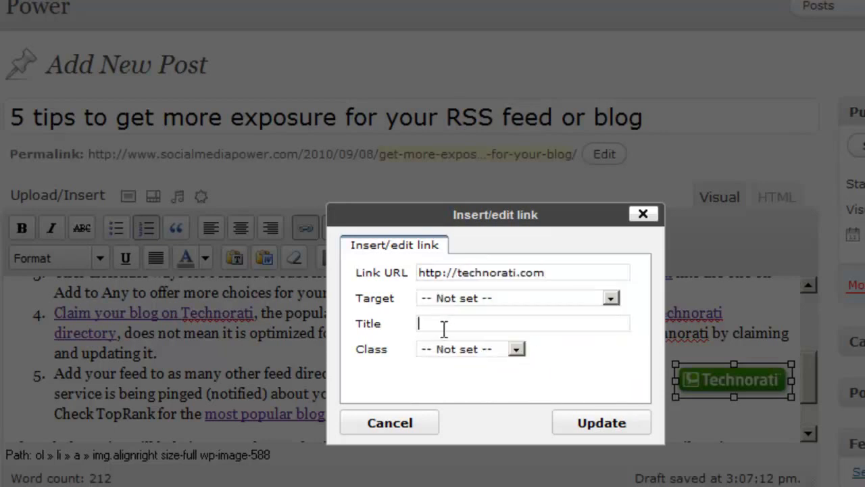
{"action": "type", "text": "Te"}
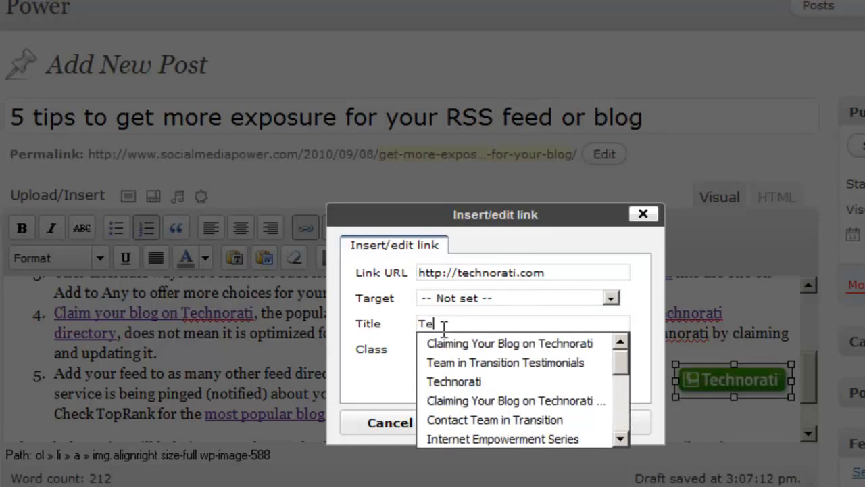
{"action": "mouse_move", "coordinate": [454, 382]}
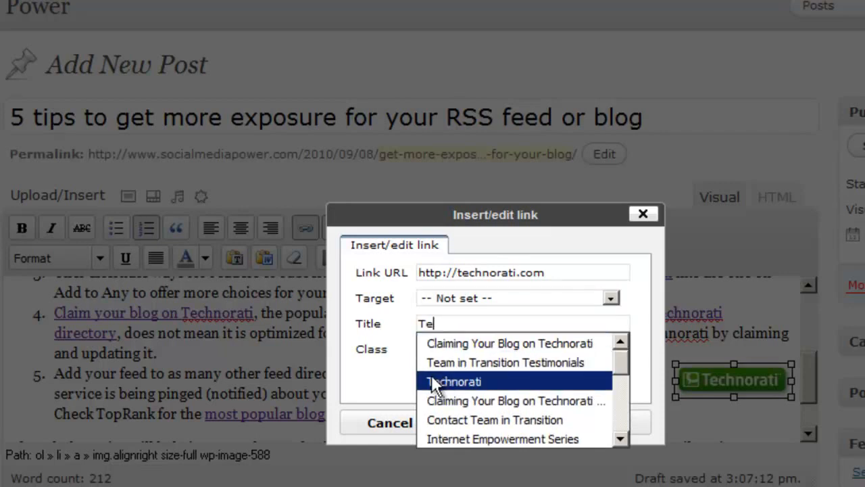
{"action": "left_click", "coordinate": [389, 422]}
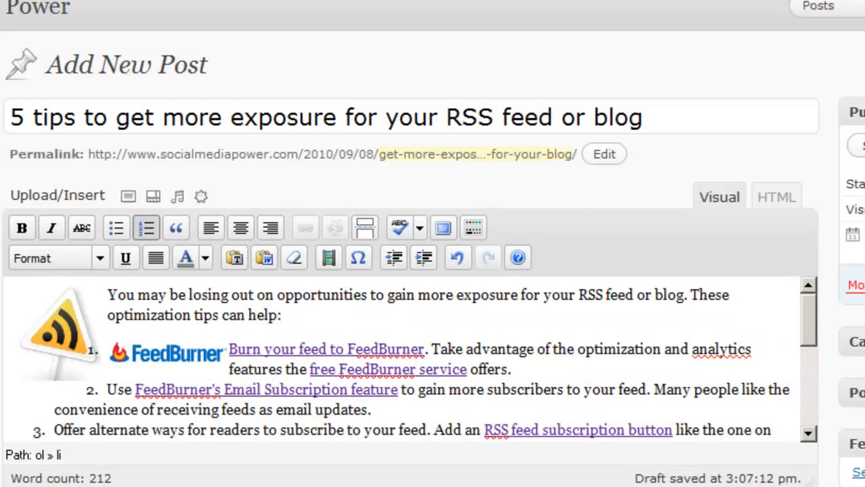
Make the post's opening paragraph a Heading 2 after viewing the published example.
{"action": "left_click", "coordinate": [254, 29]}
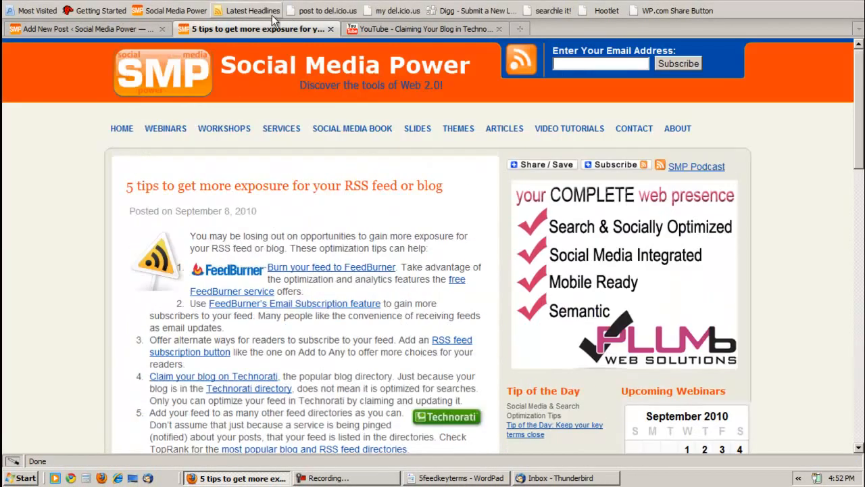
{"action": "left_click", "coordinate": [88, 28]}
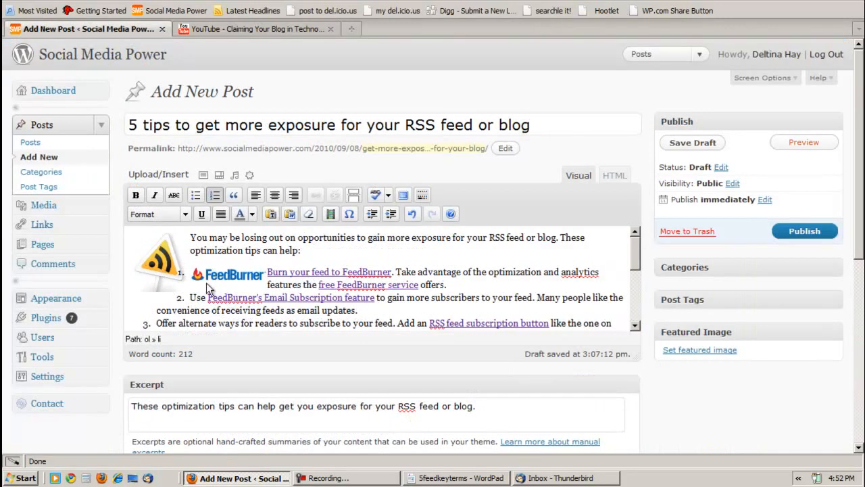
{"action": "left_click_drag", "start_coordinate": [189, 238], "coordinate": [263, 238]}
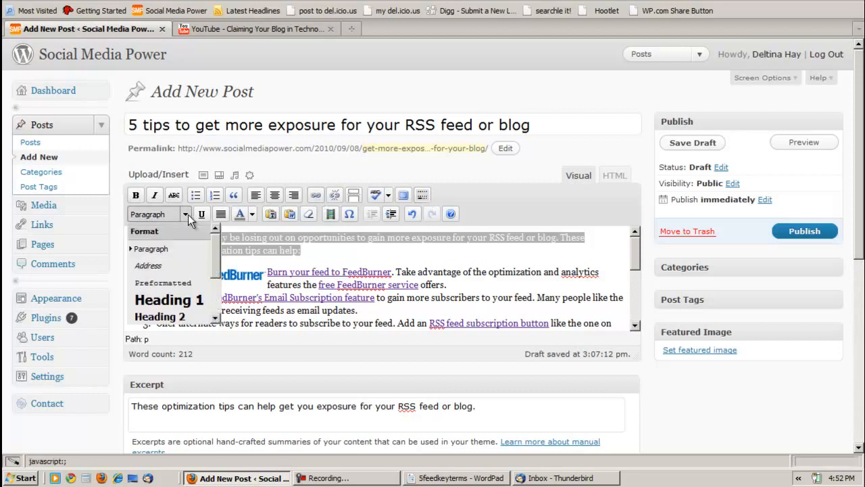
{"action": "mouse_move", "coordinate": [169, 324]}
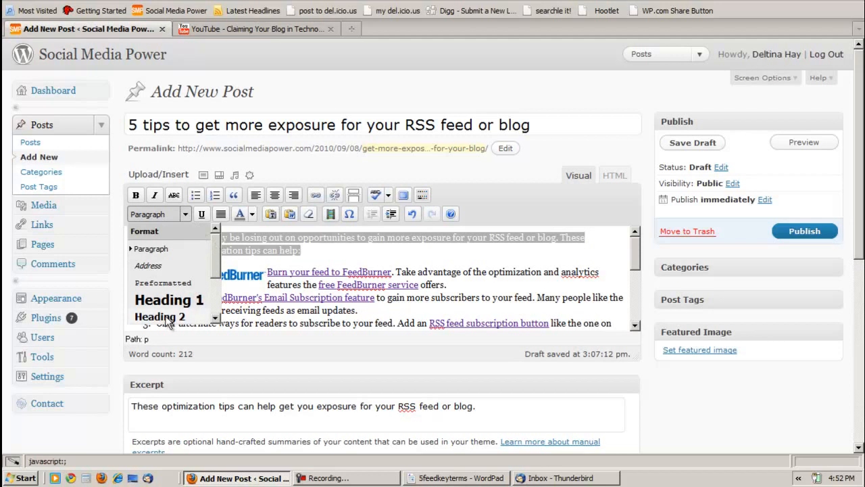
{"action": "left_click", "coordinate": [160, 317]}
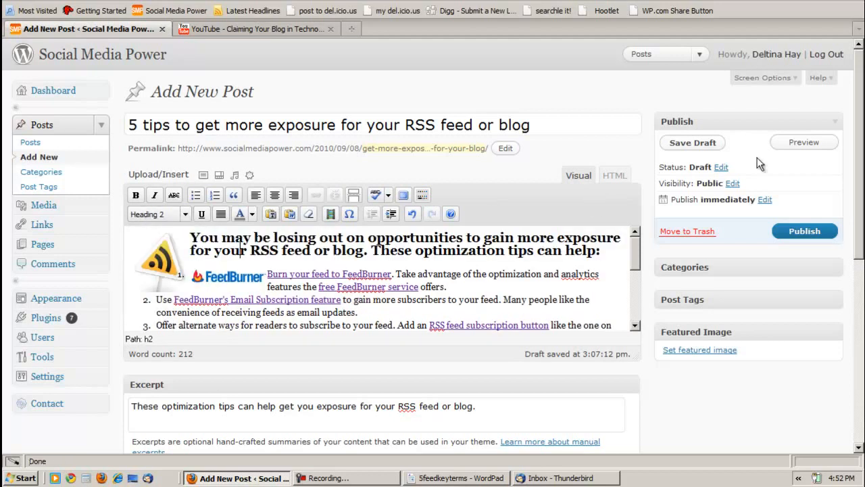
Preview the restyled post, then return to the draft editor.
{"action": "left_click", "coordinate": [803, 142]}
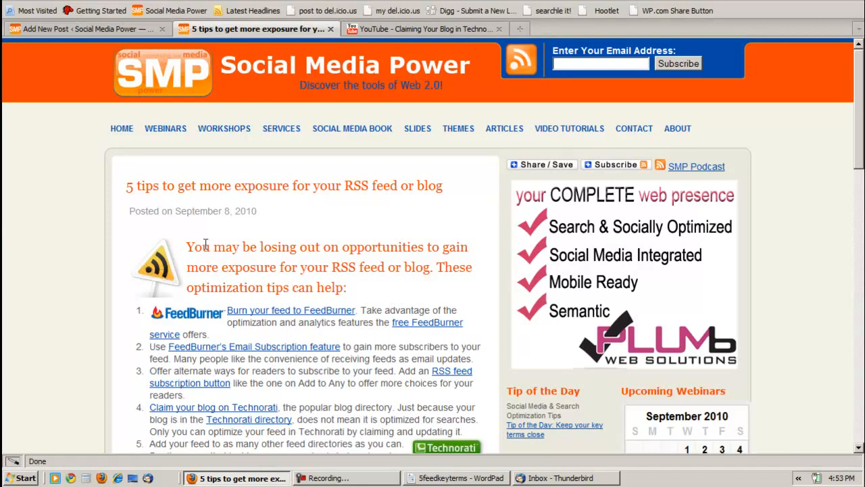
{"action": "mouse_move", "coordinate": [249, 382]}
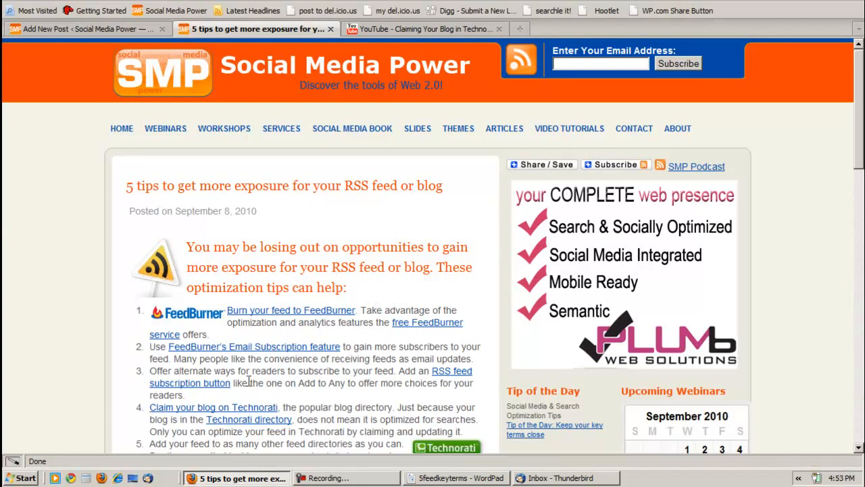
{"action": "scroll", "scroll_direction": "down", "scroll_amount": 3}
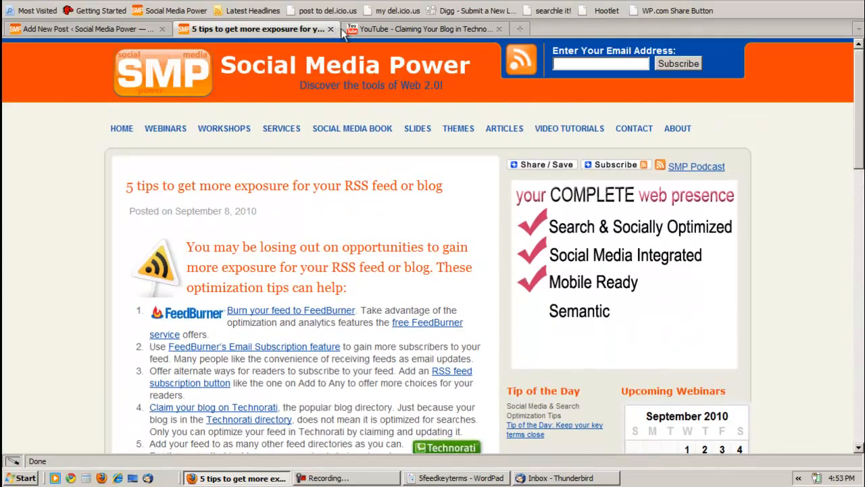
{"action": "left_click", "coordinate": [88, 28]}
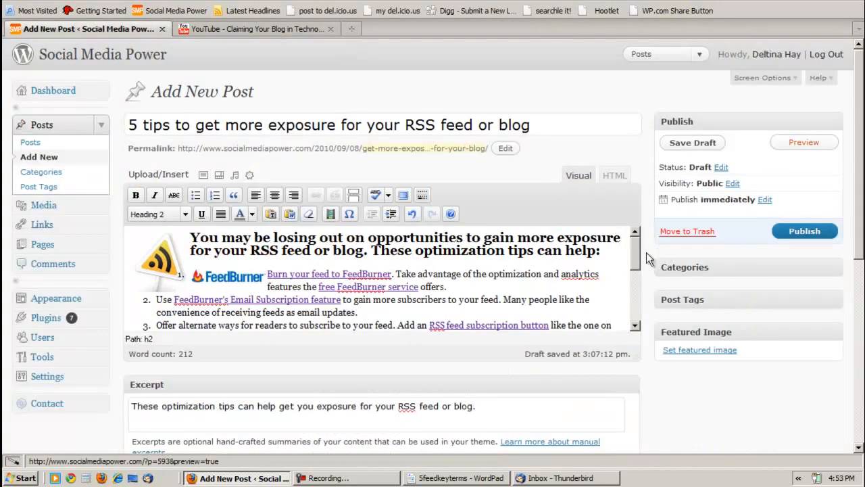
{"action": "scroll", "scroll_direction": "down", "scroll_amount": 3}
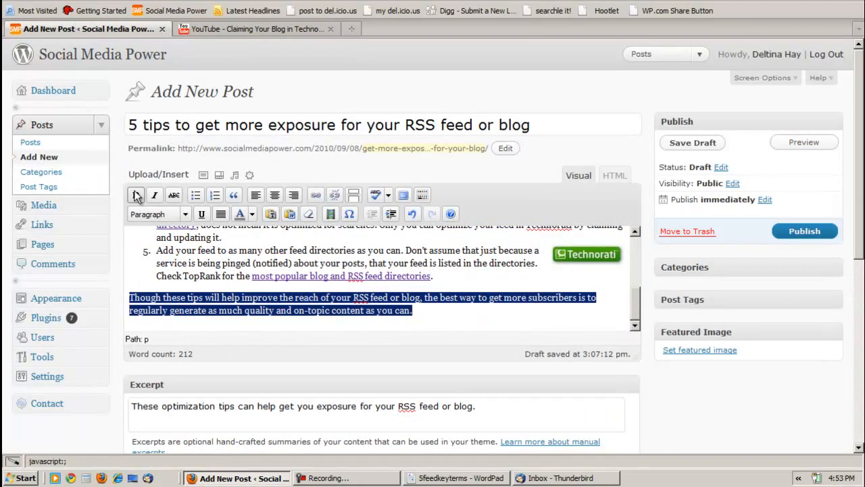
{"action": "left_click", "coordinate": [135, 194]}
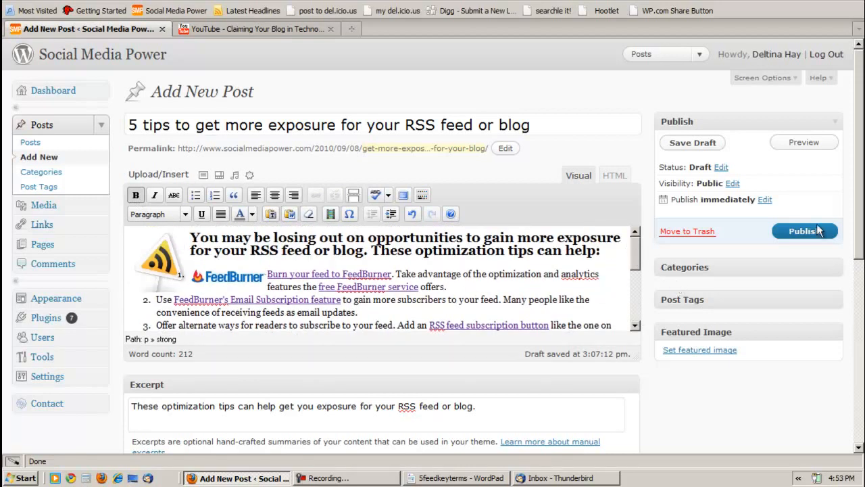
{"action": "scroll", "scroll_direction": "down", "scroll_amount": 3}
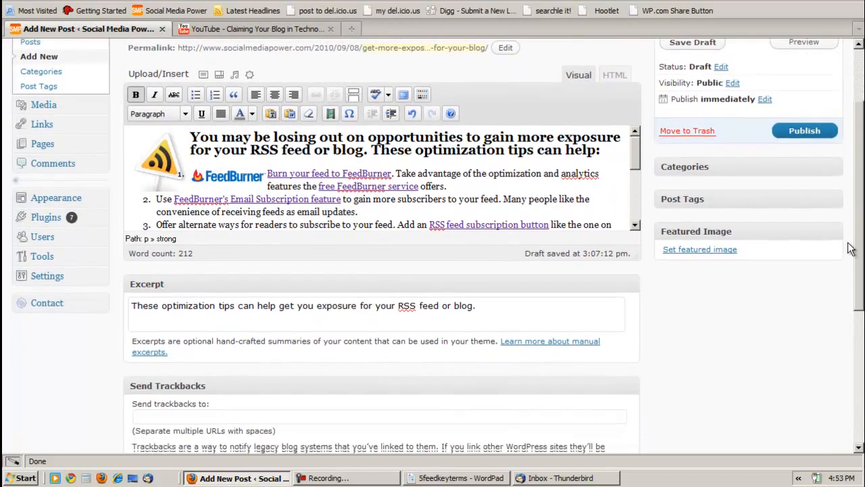
{"action": "scroll", "scroll_direction": "down", "scroll_amount": 3}
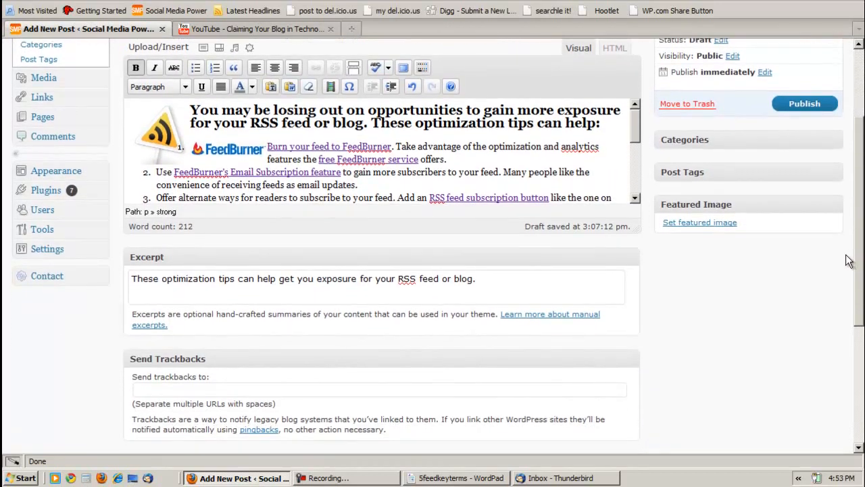
{"action": "scroll", "scroll_direction": "down", "scroll_amount": 3}
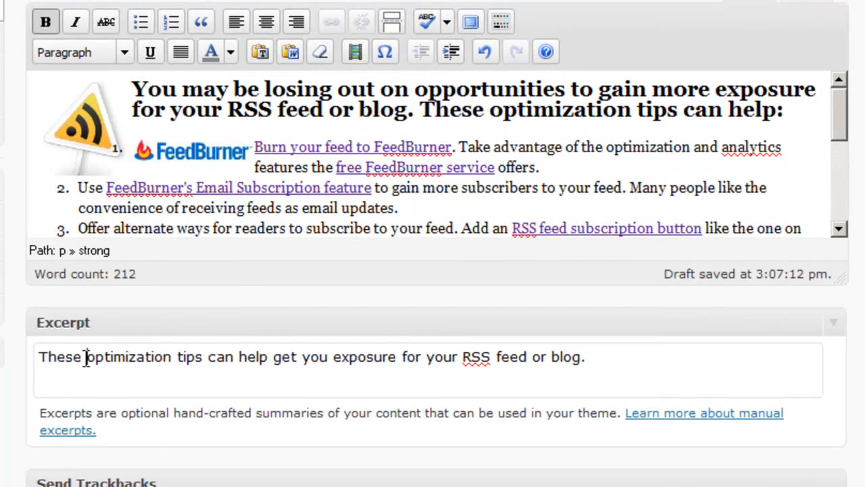
{"action": "mouse_move", "coordinate": [70, 61]}
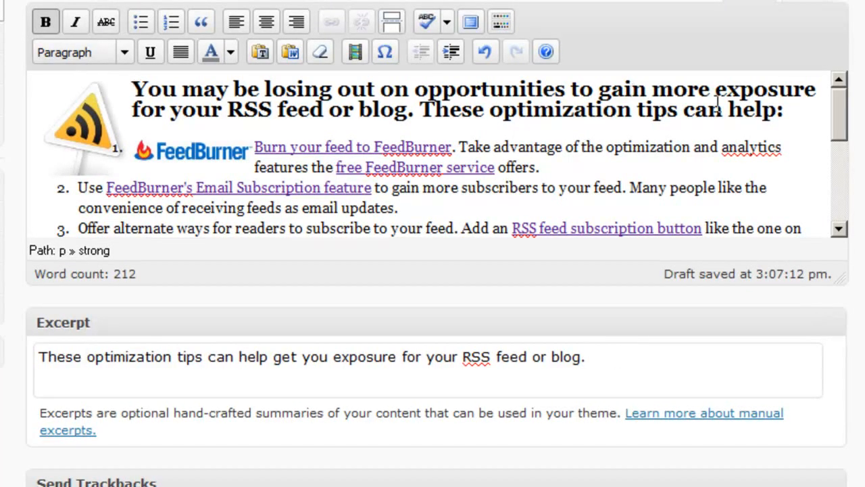
{"action": "mouse_move", "coordinate": [359, 310]}
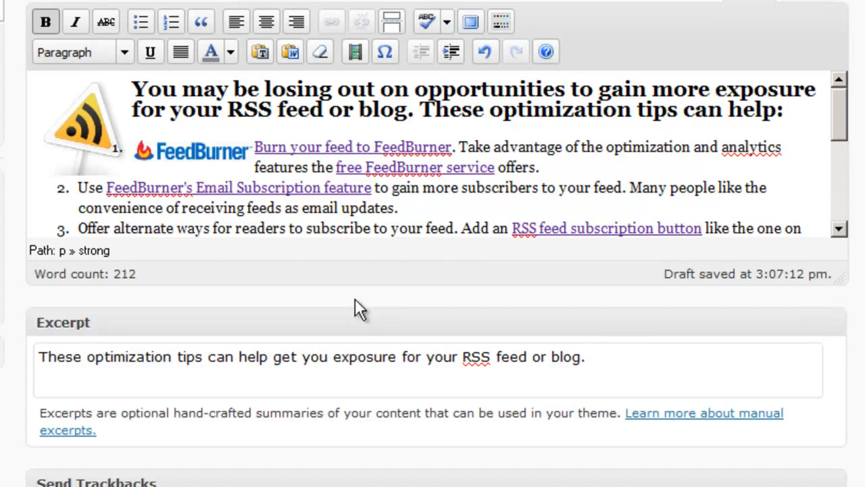
{"action": "mouse_move", "coordinate": [304, 142]}
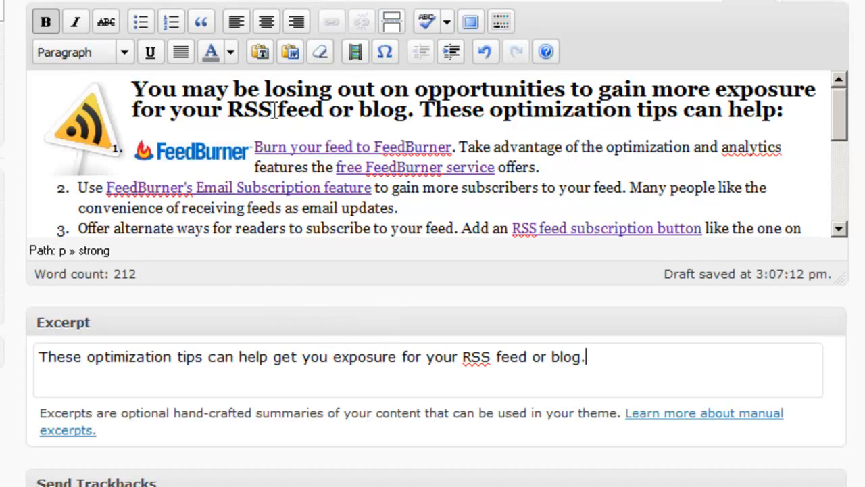
{"action": "mouse_move", "coordinate": [203, 338]}
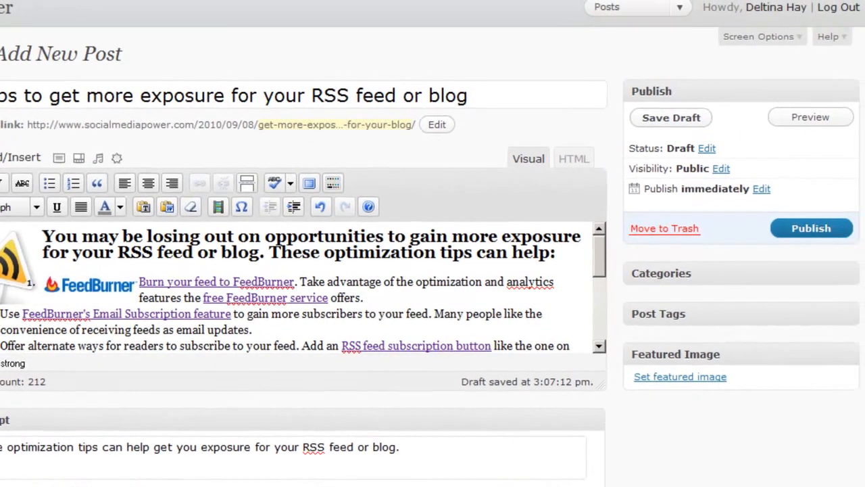
{"action": "mouse_move", "coordinate": [841, 309]}
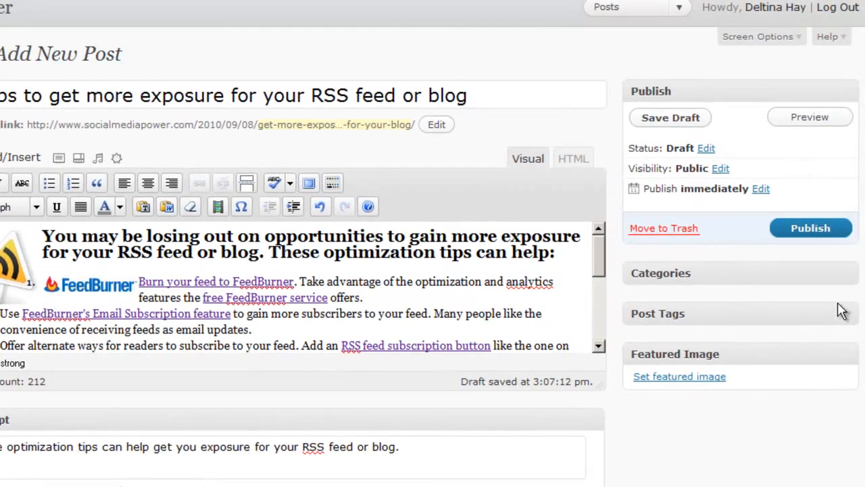
Scroll to the Categories checklist showing Blogging, FeedBurner and RSS Feeds ticked.
{"action": "scroll", "scroll_direction": "down", "scroll_amount": 3}
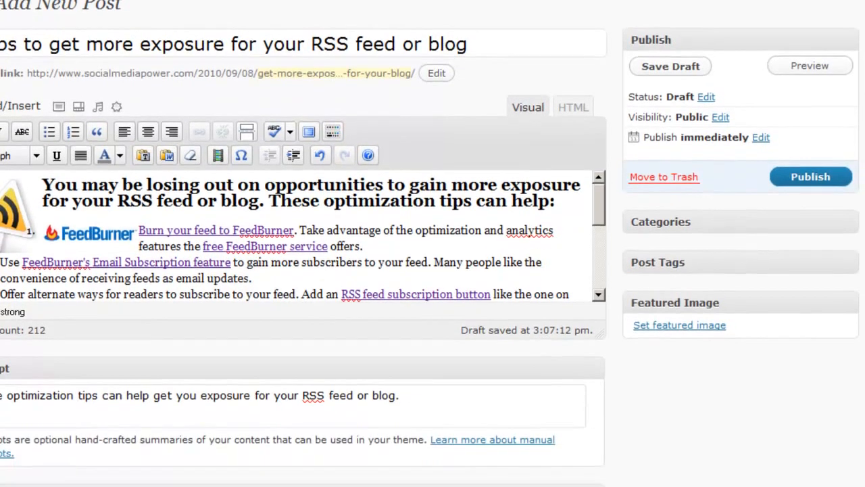
{"action": "scroll", "scroll_direction": "down", "scroll_amount": 3}
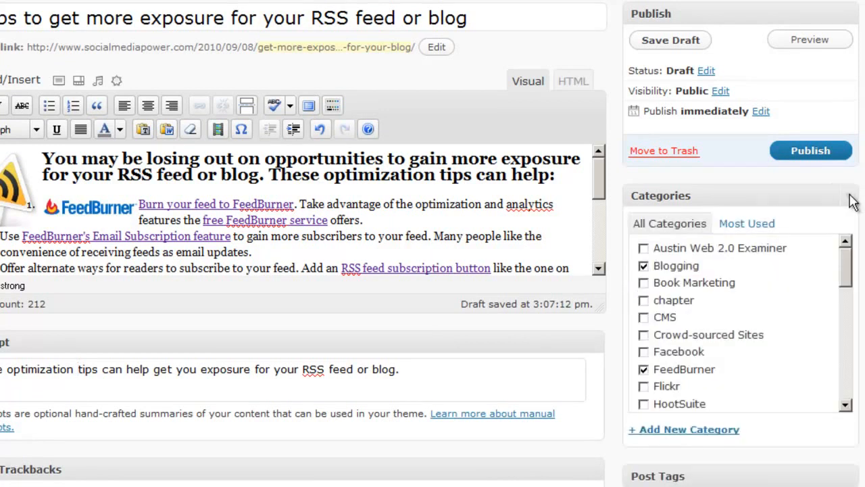
{"action": "scroll", "scroll_direction": "down", "scroll_amount": 3}
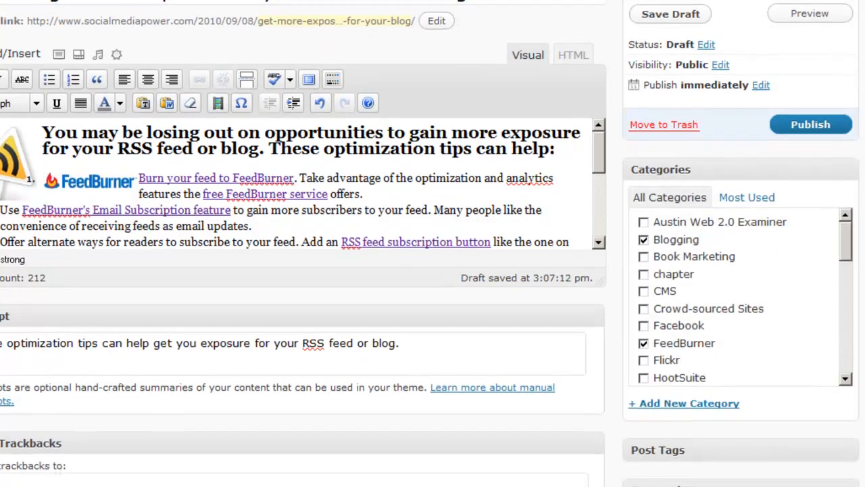
{"action": "scroll", "scroll_direction": "down", "scroll_amount": 3}
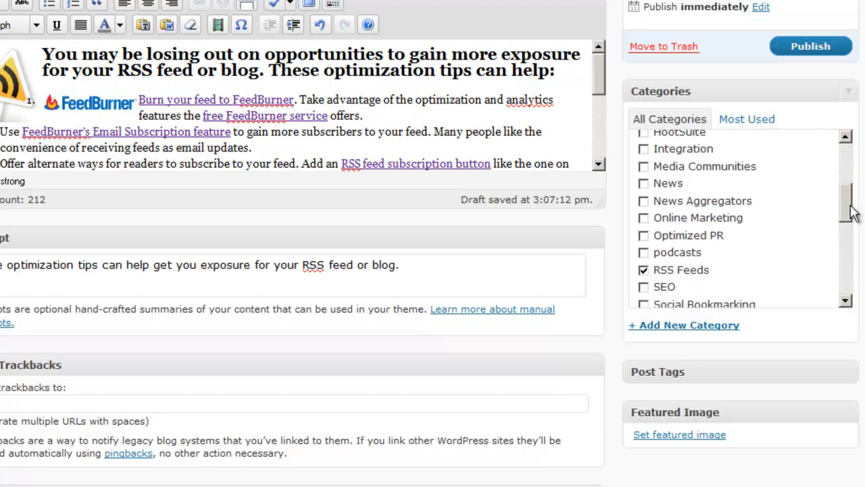
{"action": "scroll", "scroll_direction": "down", "scroll_amount": 3}
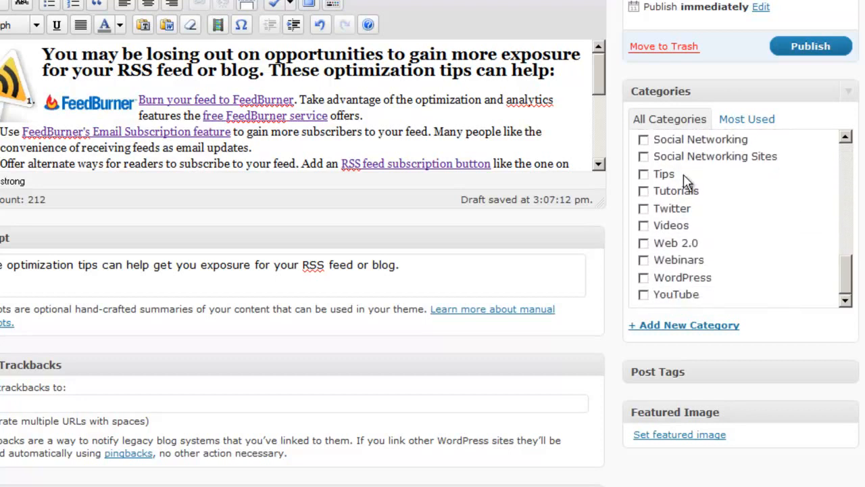
{"action": "mouse_move", "coordinate": [676, 206]}
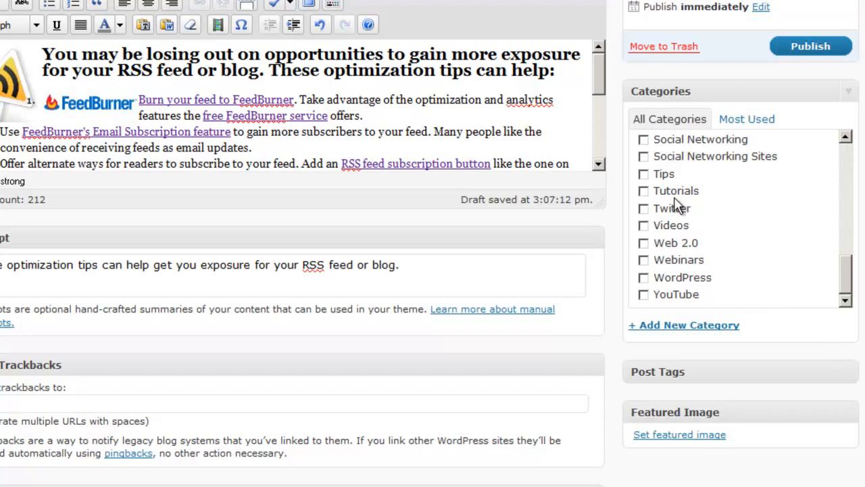
{"action": "mouse_move", "coordinate": [684, 324]}
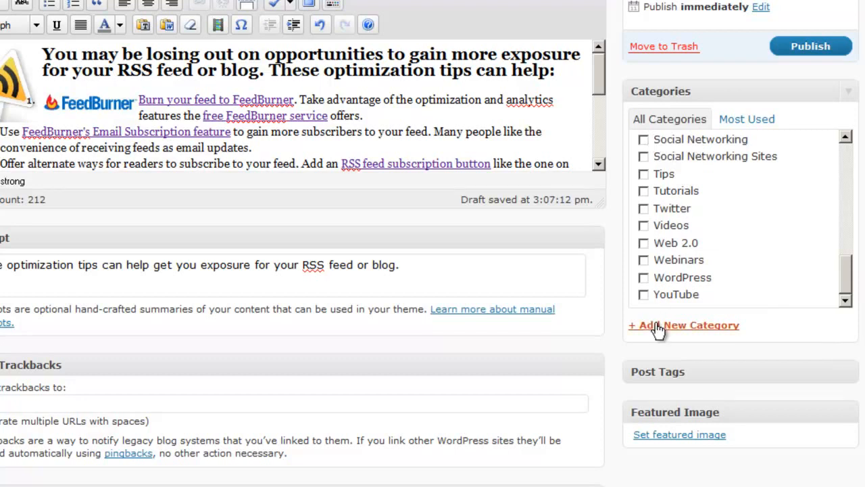
Add a new 'Technorati' category ticked for the post, then collapse the Categories box.
{"action": "left_click", "coordinate": [684, 324]}
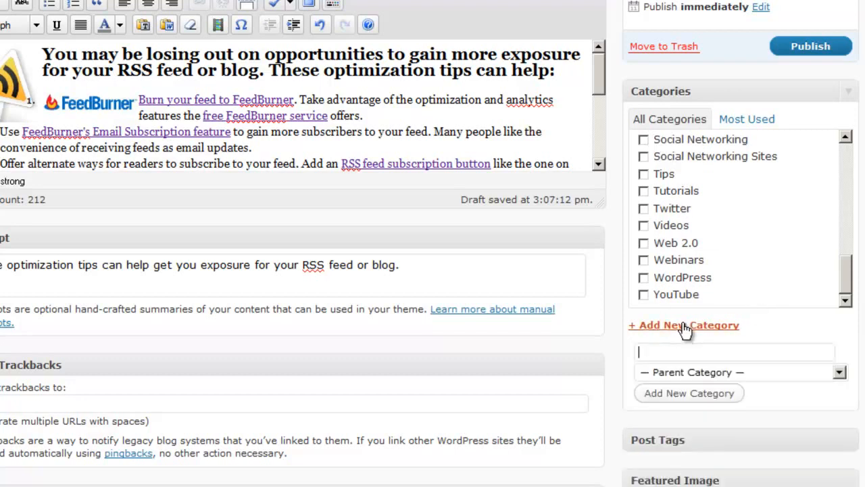
{"action": "type", "text": "Technorati"}
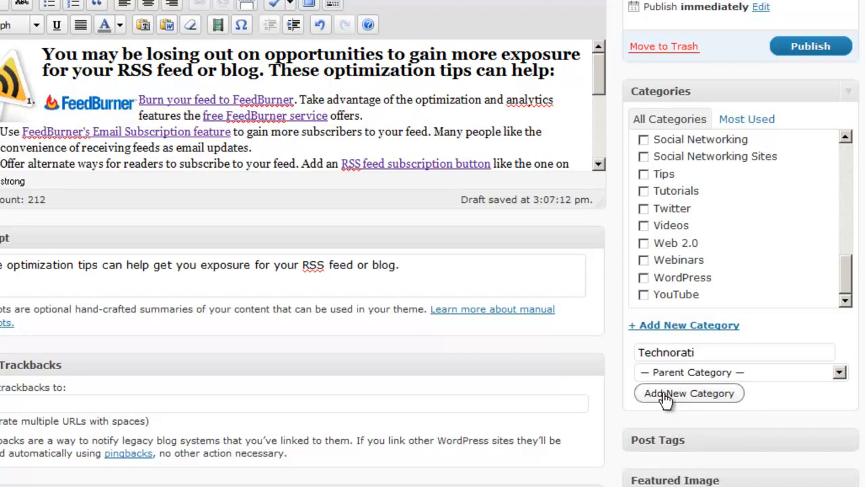
{"action": "left_click", "coordinate": [688, 392]}
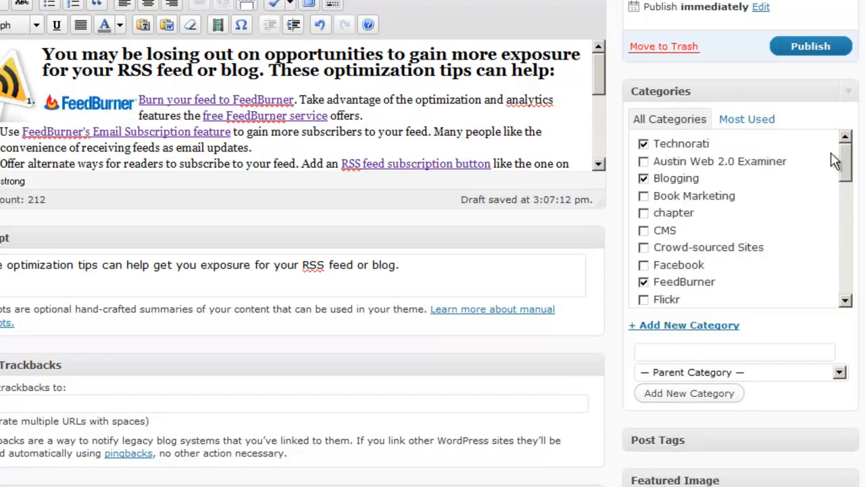
{"action": "mouse_move", "coordinate": [579, 128]}
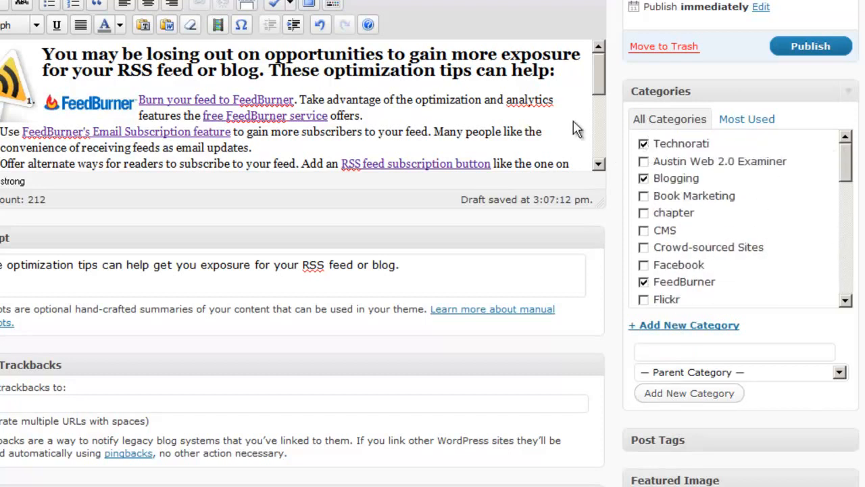
{"action": "scroll", "scroll_direction": "down", "scroll_amount": 3}
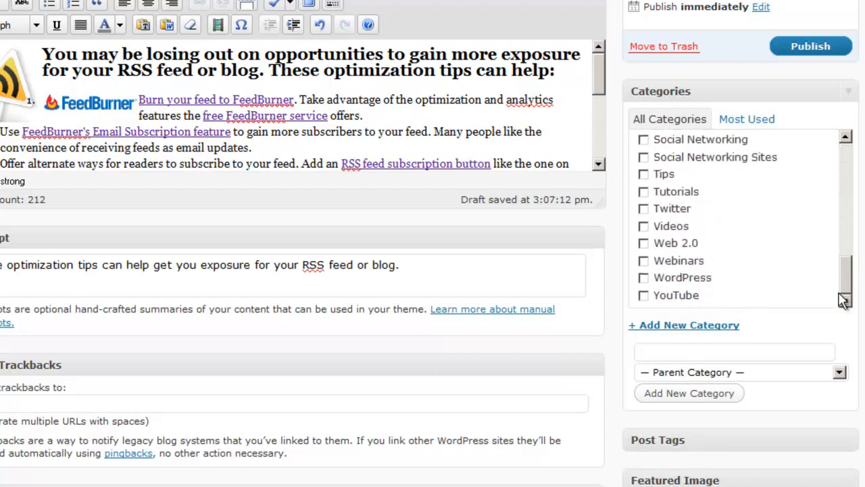
{"action": "left_click", "coordinate": [851, 98]}
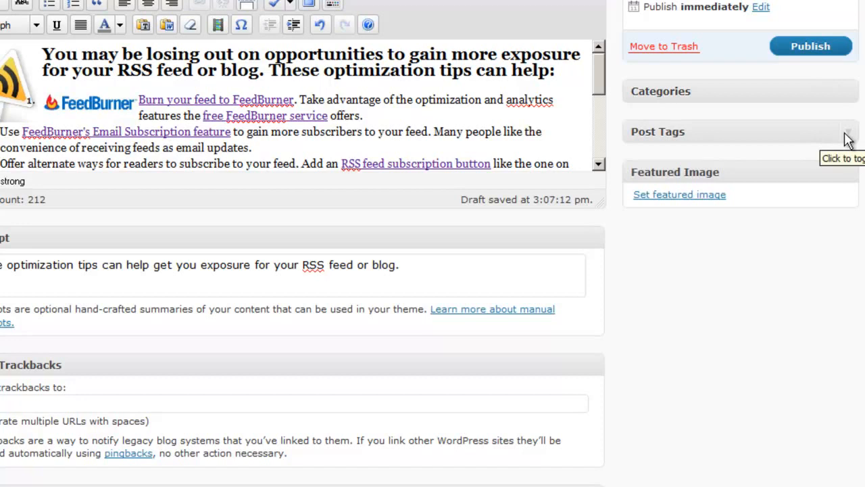
{"action": "left_click", "coordinate": [849, 131]}
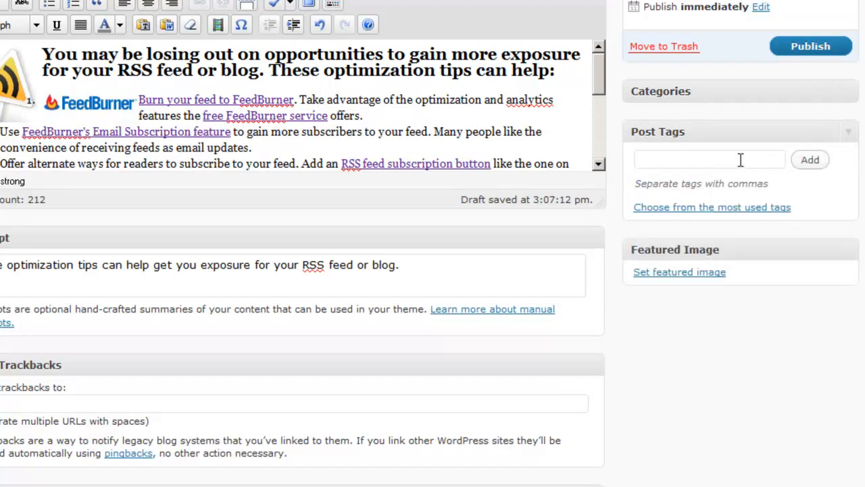
{"action": "left_click", "coordinate": [710, 159]}
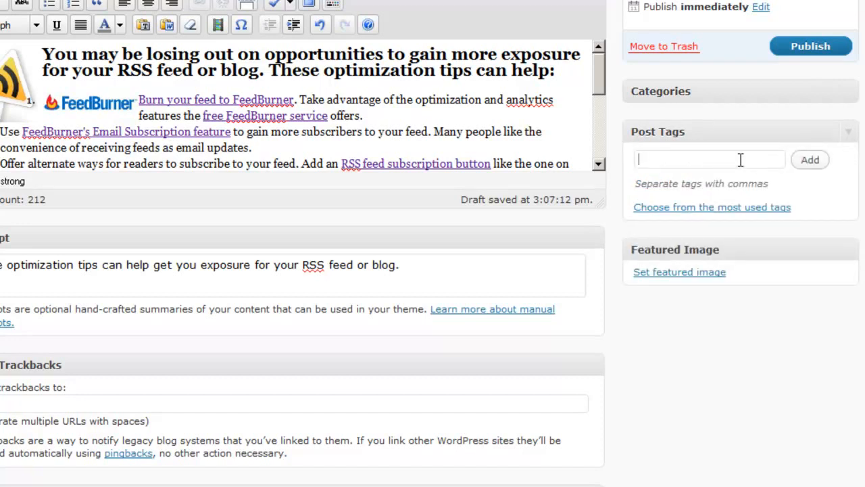
{"action": "mouse_move", "coordinate": [674, 318]}
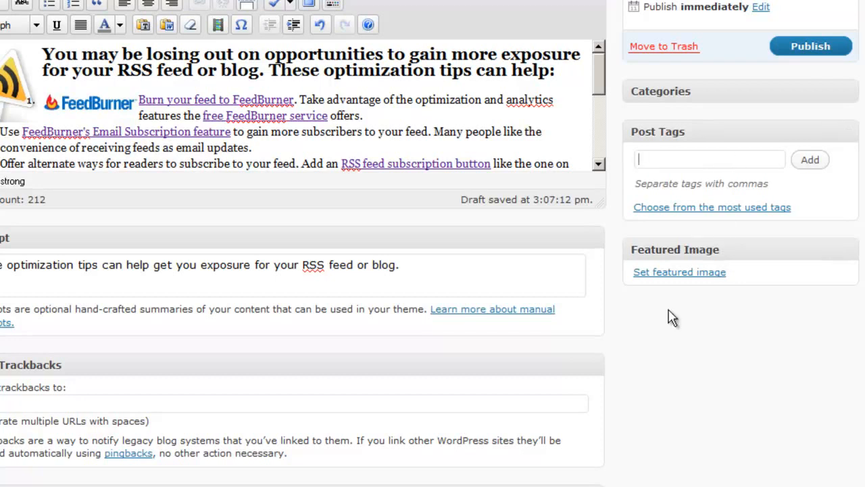
{"action": "mouse_move", "coordinate": [668, 339]}
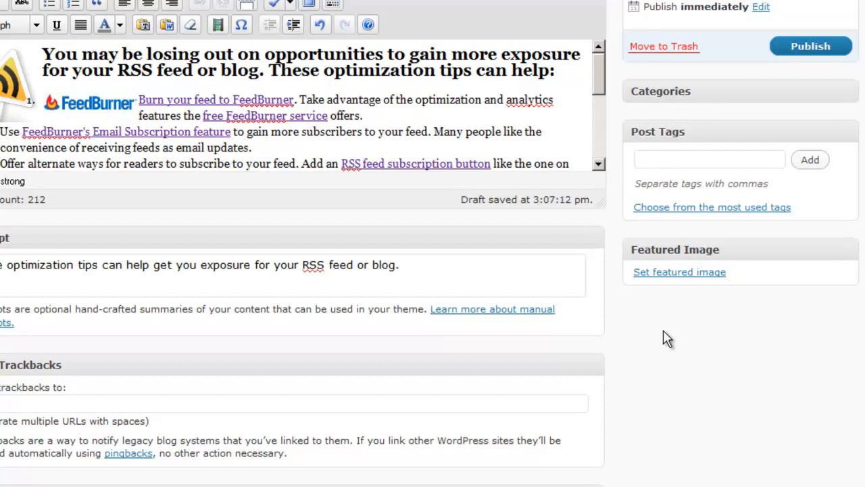
{"action": "left_click", "coordinate": [709, 159]}
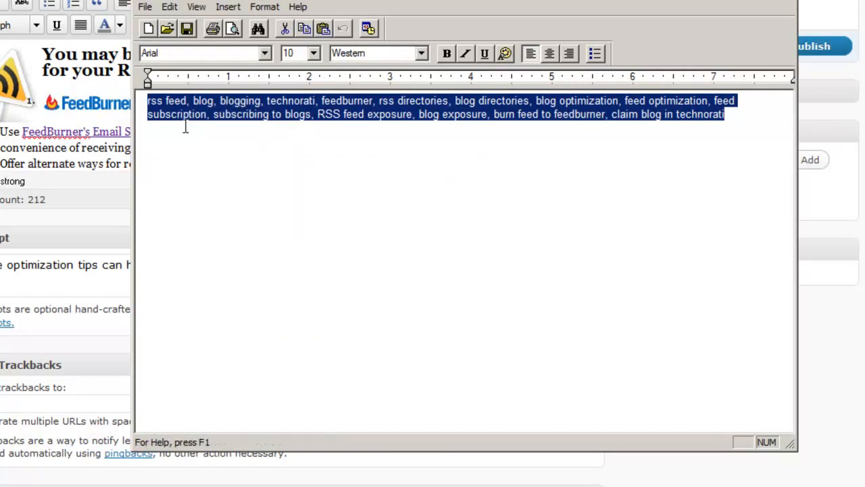
{"action": "mouse_move", "coordinate": [340, 152]}
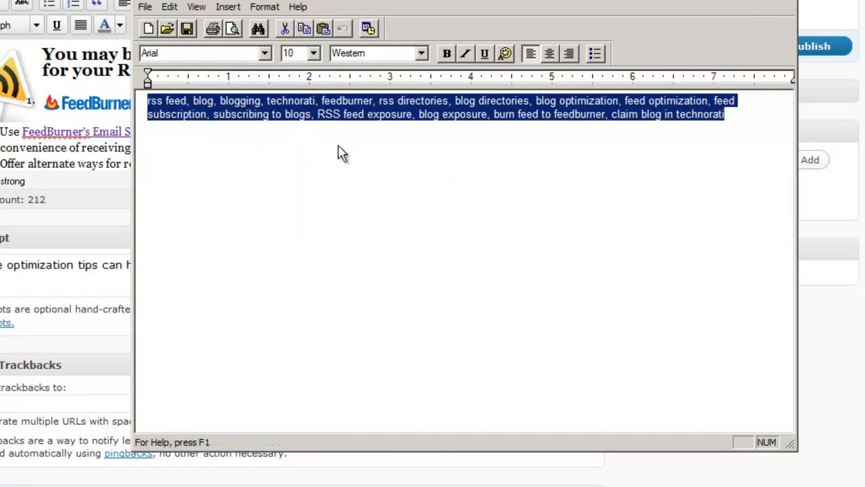
Copy the comma-separated keyword list from WordPad.
{"action": "right_click", "coordinate": [710, 160]}
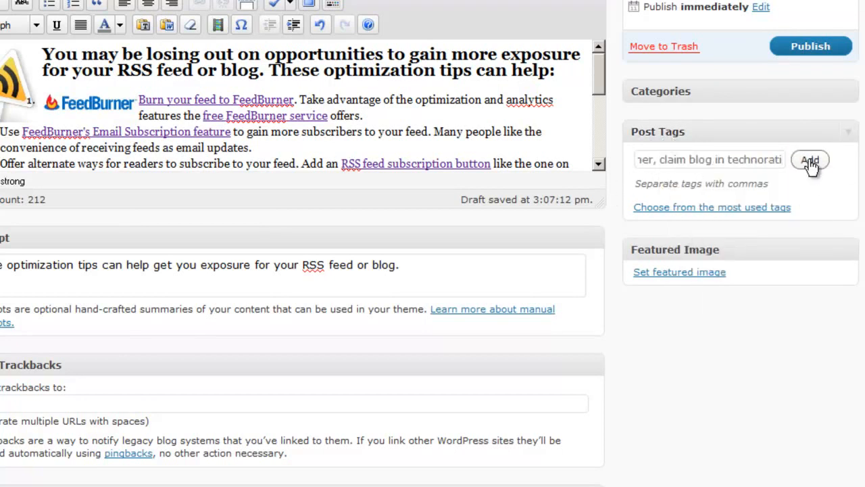
Add the pasted keywords as post tags and browse the most used tags cloud.
{"action": "left_click", "coordinate": [809, 160]}
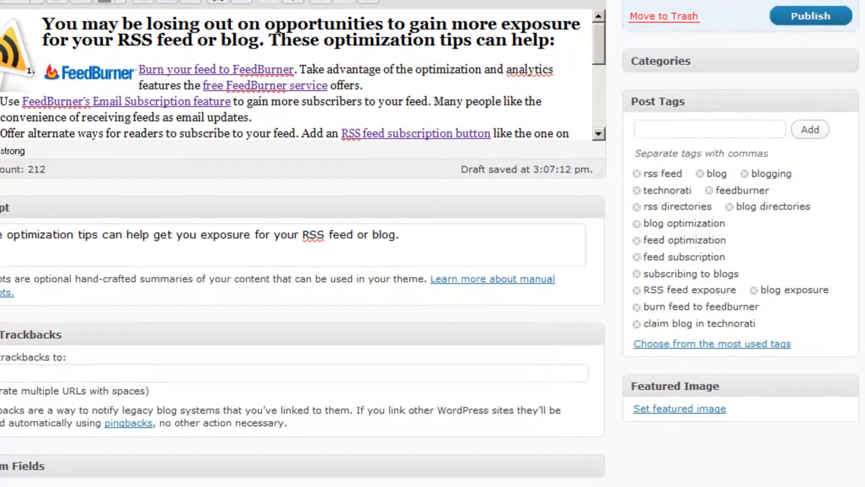
{"action": "scroll", "scroll_direction": "down", "scroll_amount": 3}
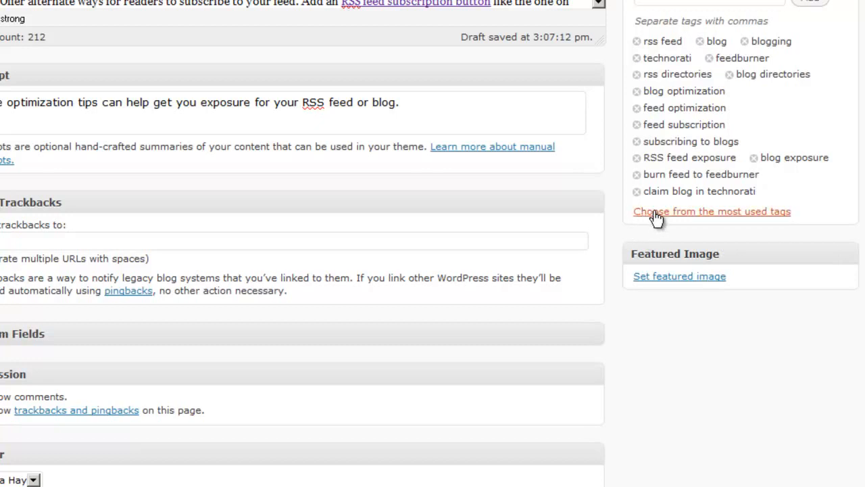
{"action": "left_click", "coordinate": [711, 211]}
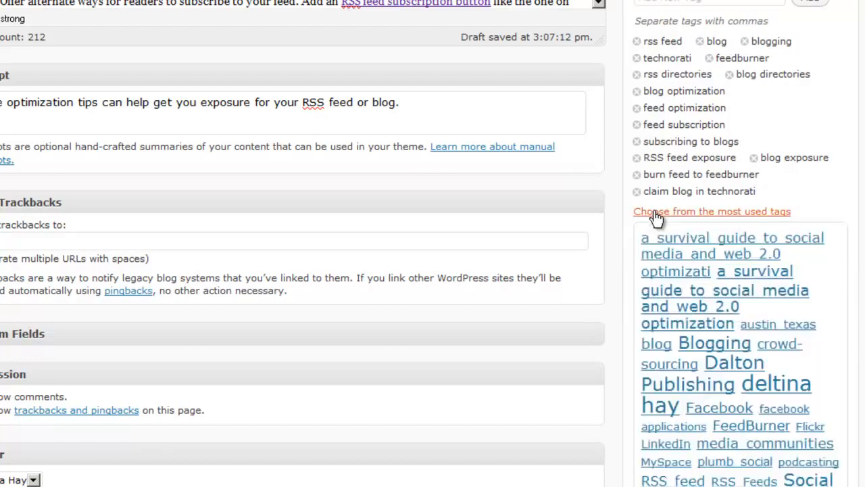
{"action": "scroll", "scroll_direction": "down", "scroll_amount": 3}
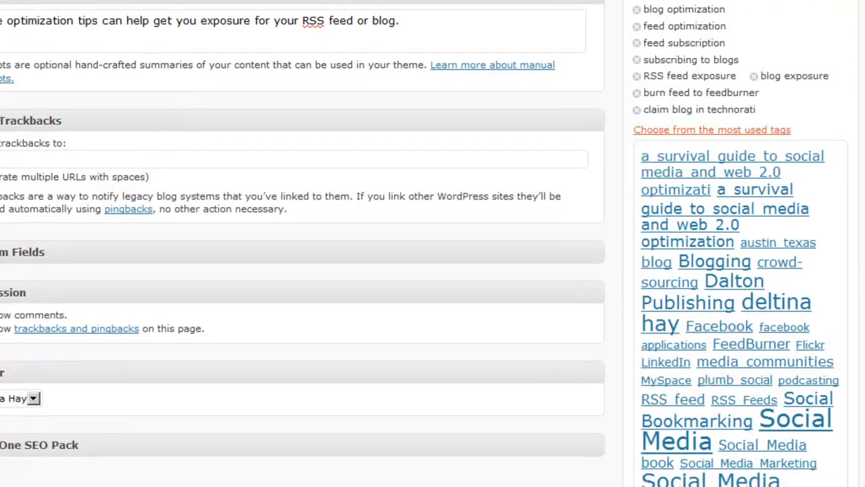
{"action": "scroll", "scroll_direction": "down", "scroll_amount": 3}
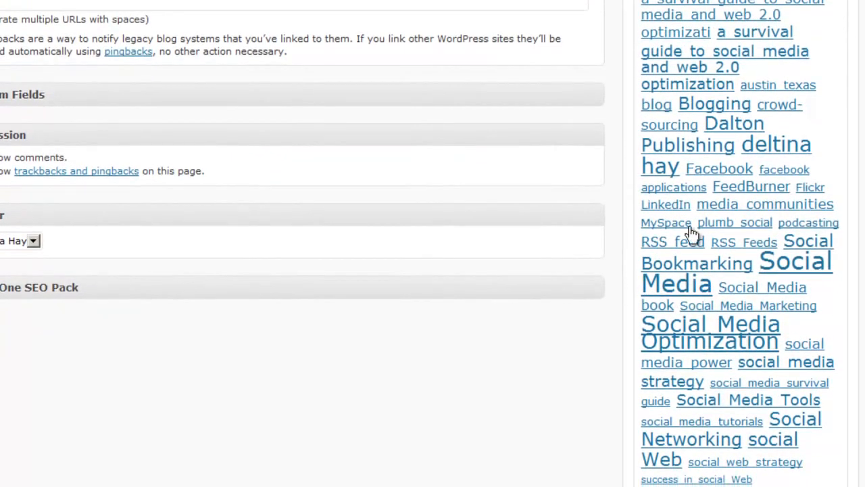
{"action": "scroll", "scroll_direction": "down", "scroll_amount": 3}
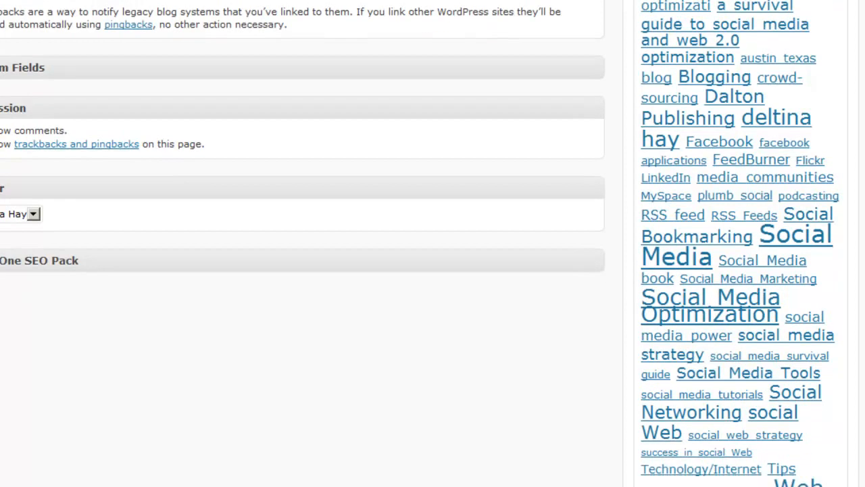
{"action": "scroll", "scroll_direction": "down", "scroll_amount": 3}
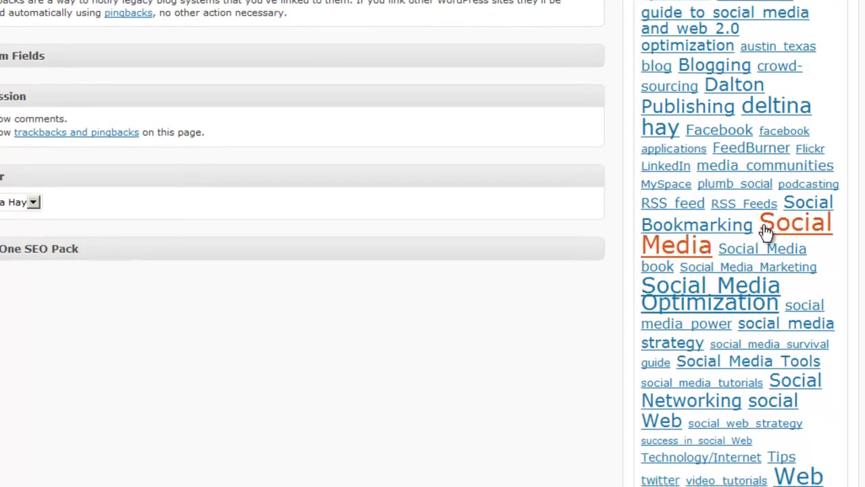
{"action": "scroll", "scroll_direction": "down", "scroll_amount": 3}
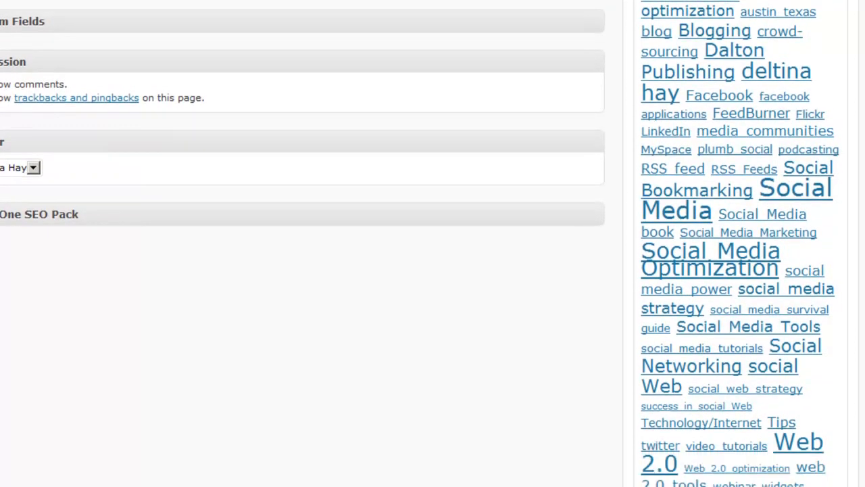
{"action": "scroll", "scroll_direction": "down", "scroll_amount": 3}
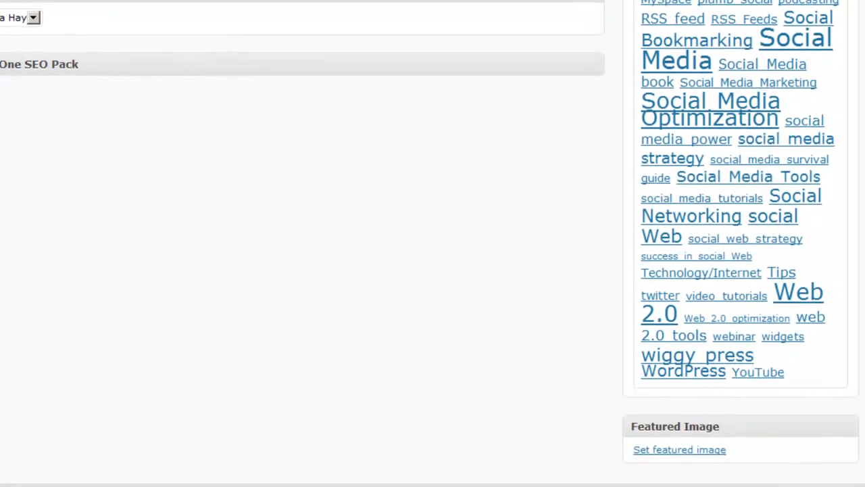
{"action": "scroll", "scroll_direction": "down", "scroll_amount": 3}
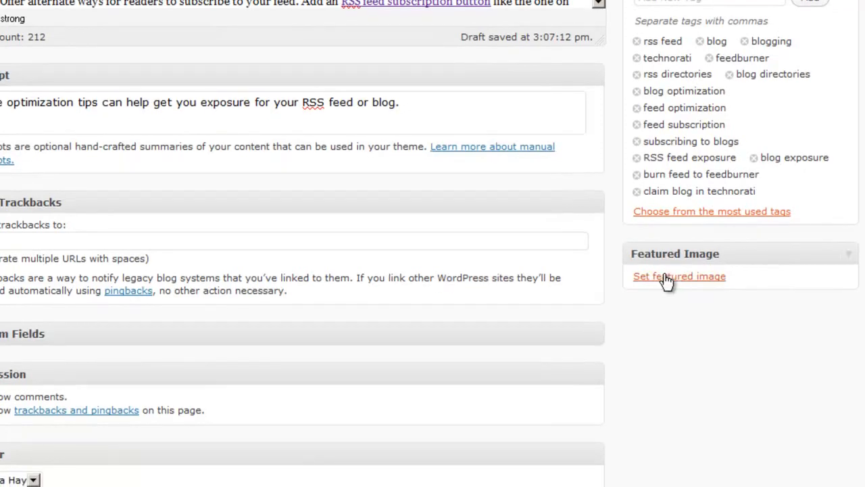
Start featured-image selection and locate the RSS Feed Flag picture in the Media Library.
{"action": "left_click", "coordinate": [678, 276]}
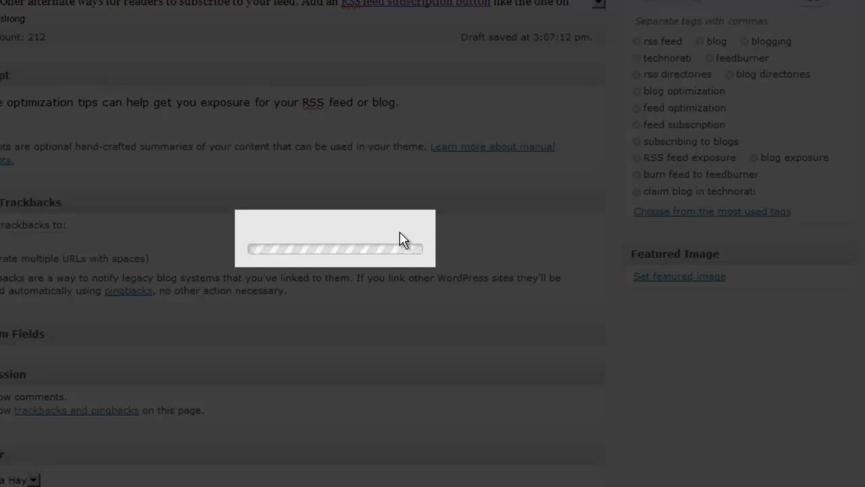
{"action": "left_click", "coordinate": [678, 276]}
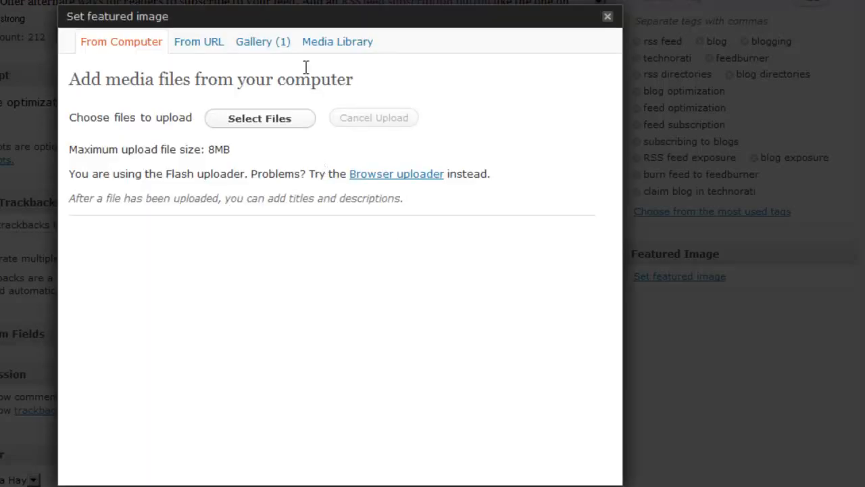
{"action": "left_click", "coordinate": [338, 41]}
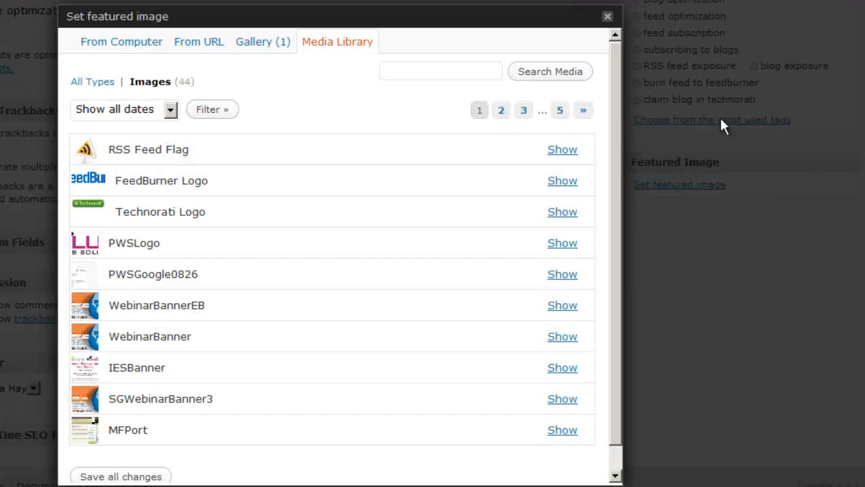
{"action": "left_click", "coordinate": [562, 149]}
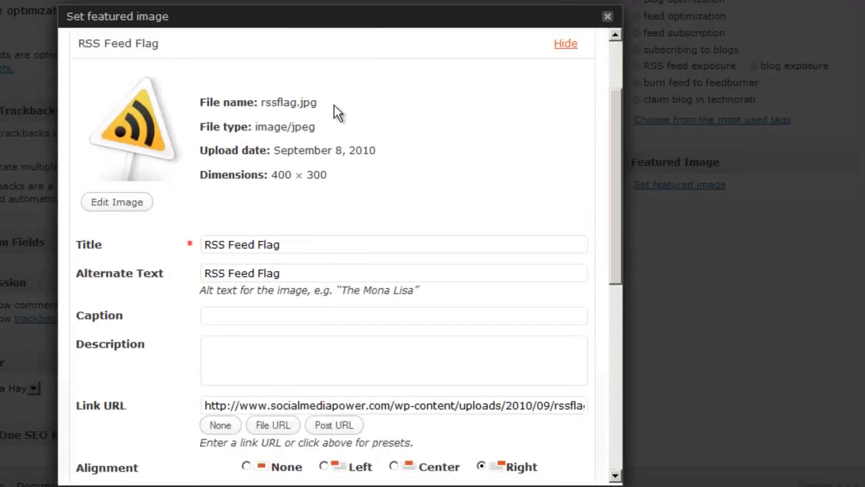
Choose Thumbnail size and use the RSS Feed Flag as the post's featured image.
{"action": "scroll", "scroll_direction": "down", "scroll_amount": 3}
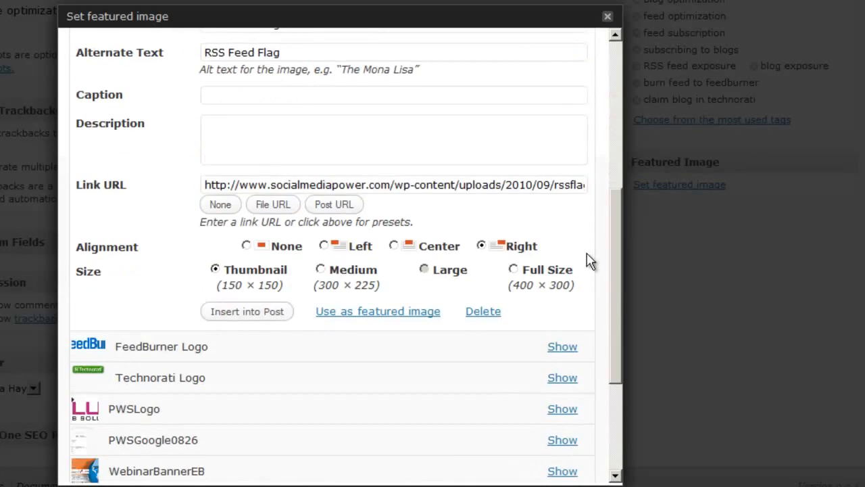
{"action": "scroll", "scroll_direction": "down", "scroll_amount": 3}
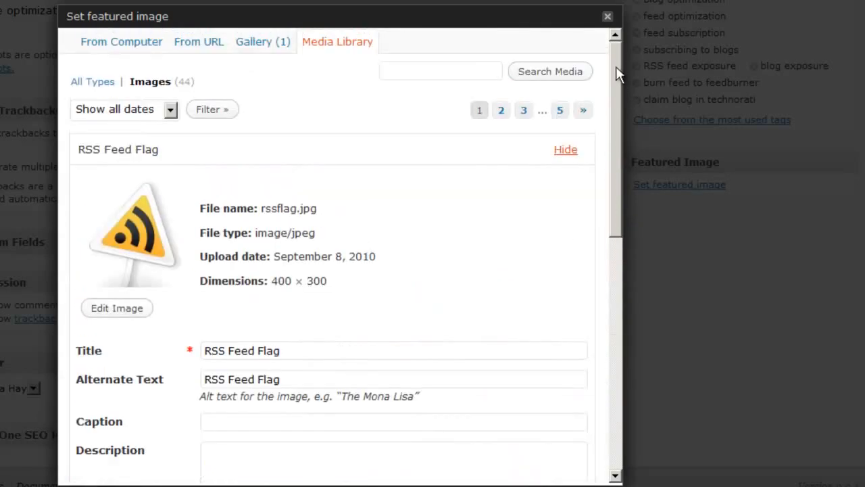
{"action": "scroll", "scroll_direction": "down", "scroll_amount": 3}
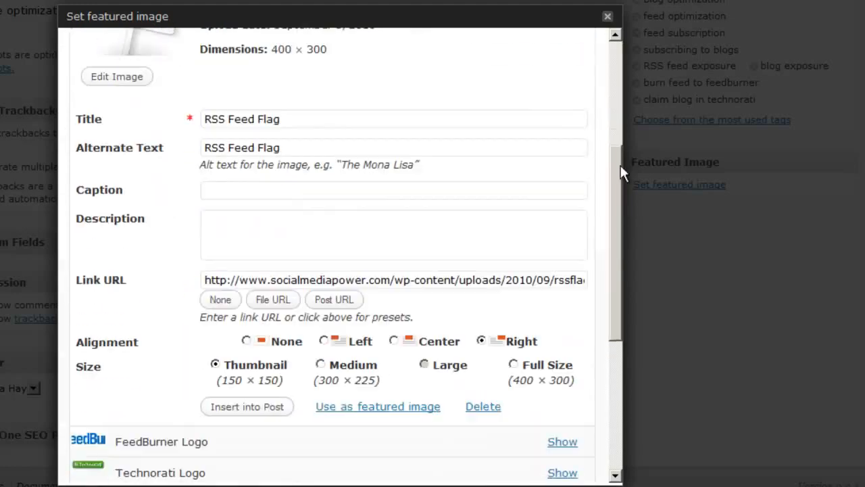
{"action": "scroll", "scroll_direction": "down", "scroll_amount": 3}
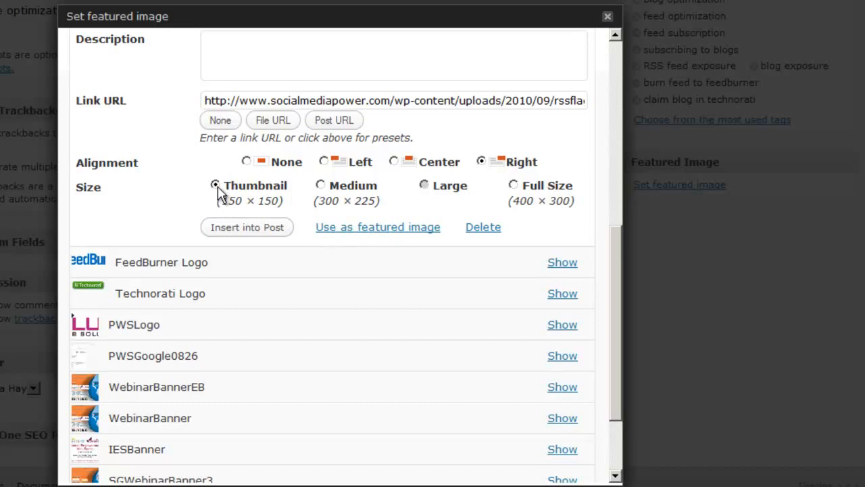
{"action": "left_click", "coordinate": [377, 227]}
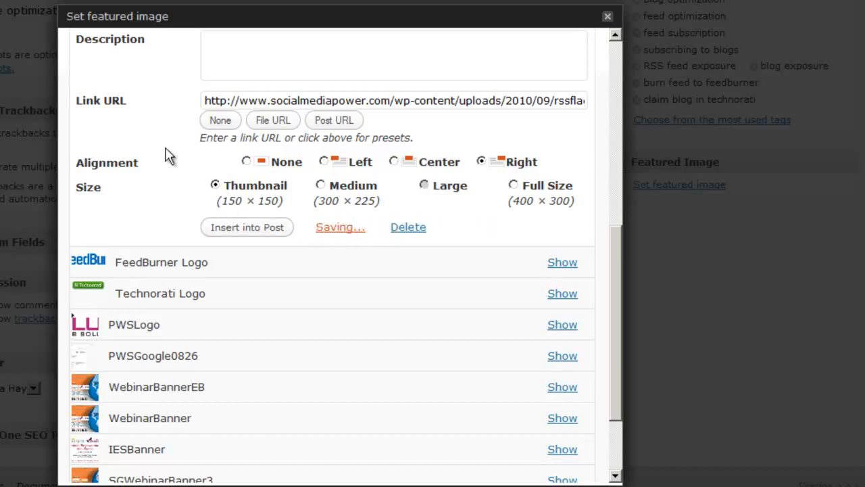
{"action": "left_click", "coordinate": [246, 227]}
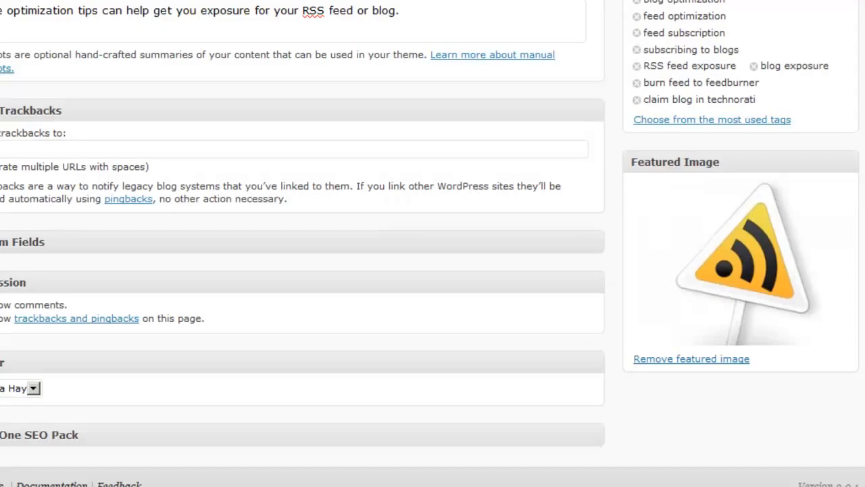